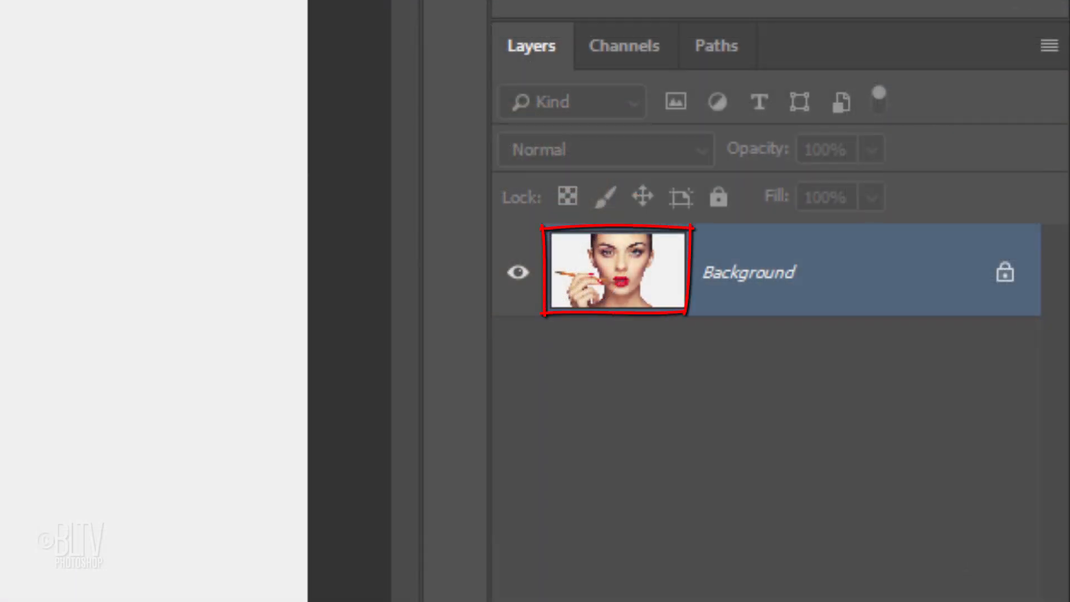
Duplicate the Background portrait with Ctrl+J to create Layer 1 above it
{"action": "key", "text": "ctrl+j"}
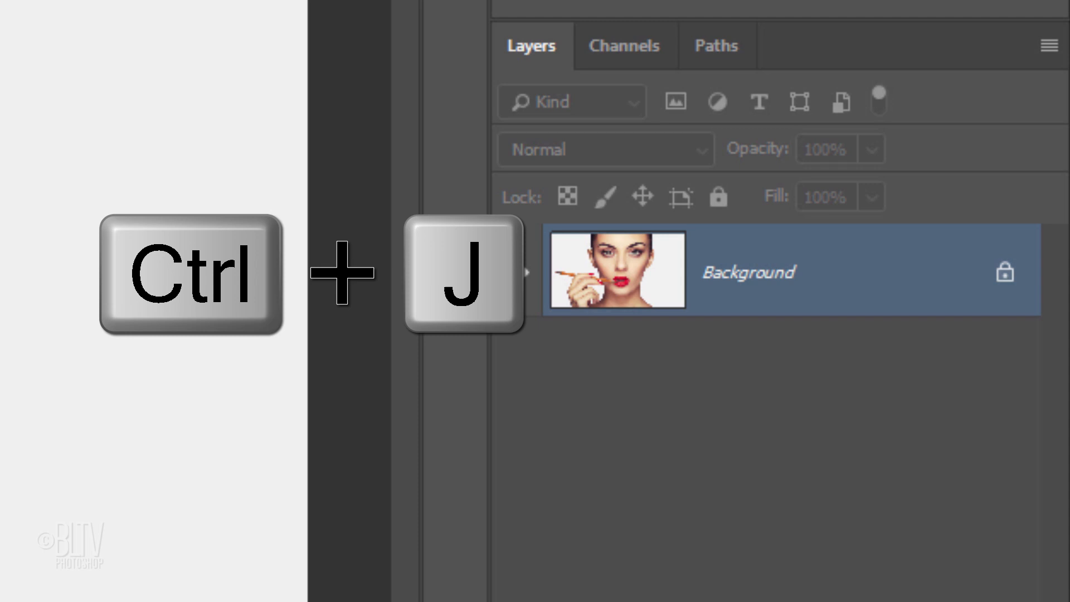
{"action": "key", "text": "ctrl+j"}
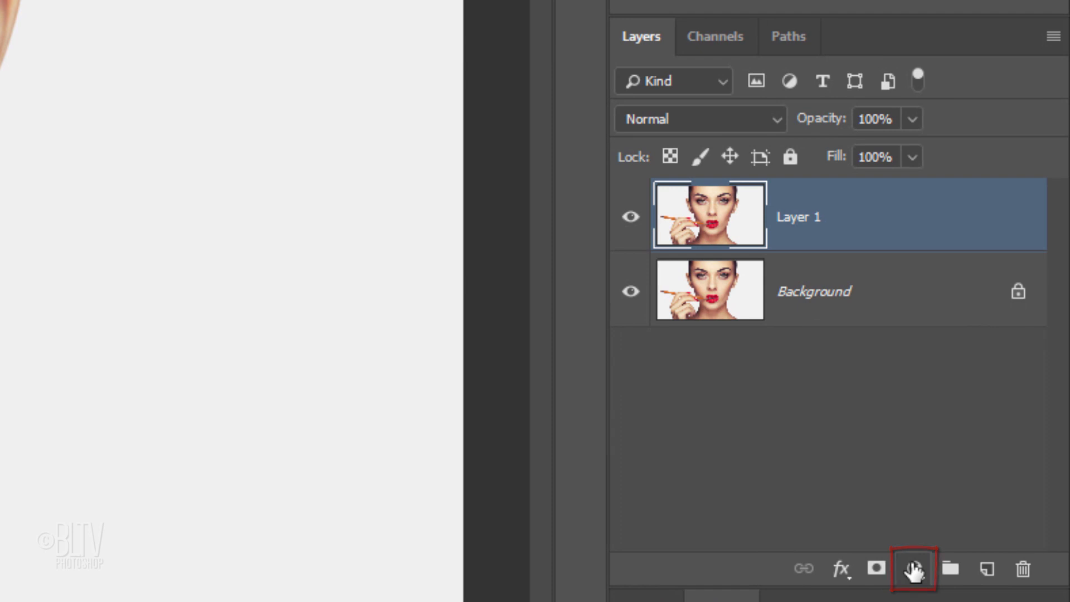
Add a Hue/Saturation adjustment layer and drag Saturation down to desaturate the portrait
{"action": "left_click", "coordinate": [912, 569]}
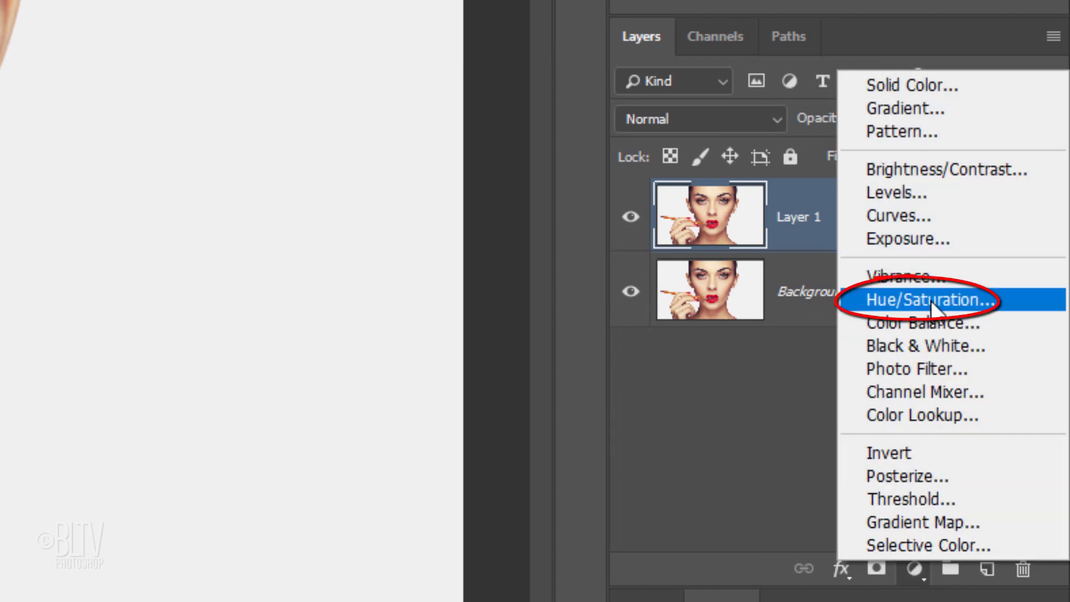
{"action": "left_click", "coordinate": [925, 300]}
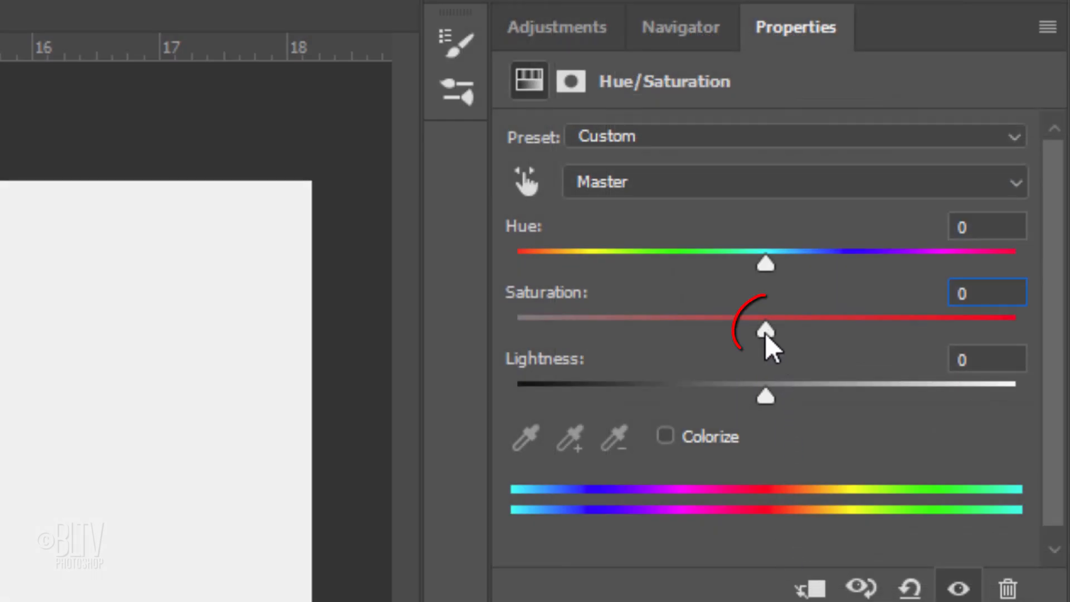
{"action": "left_click_drag", "start_coordinate": [766, 329], "coordinate": [515, 330]}
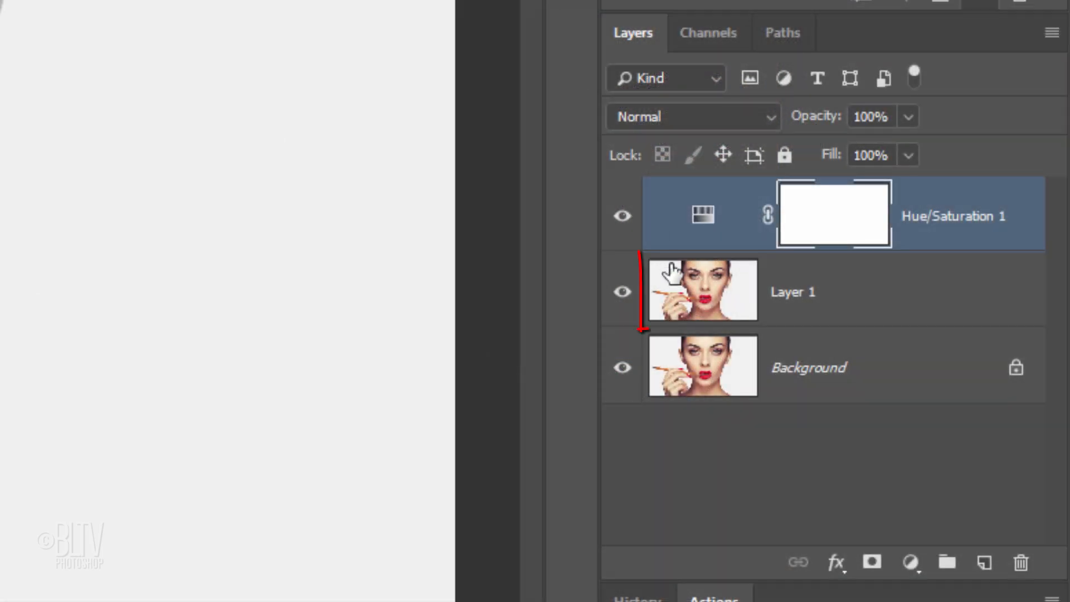
Set Layer 1's blend mode to Color Dodge and invert it into a negative
{"action": "left_click", "coordinate": [703, 290]}
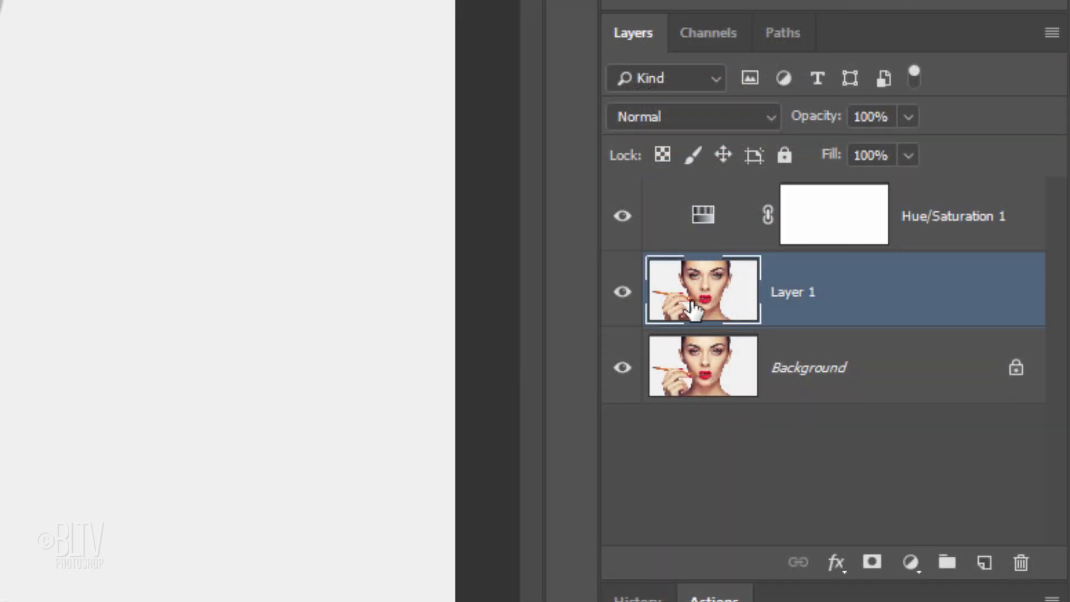
{"action": "left_click", "coordinate": [690, 116]}
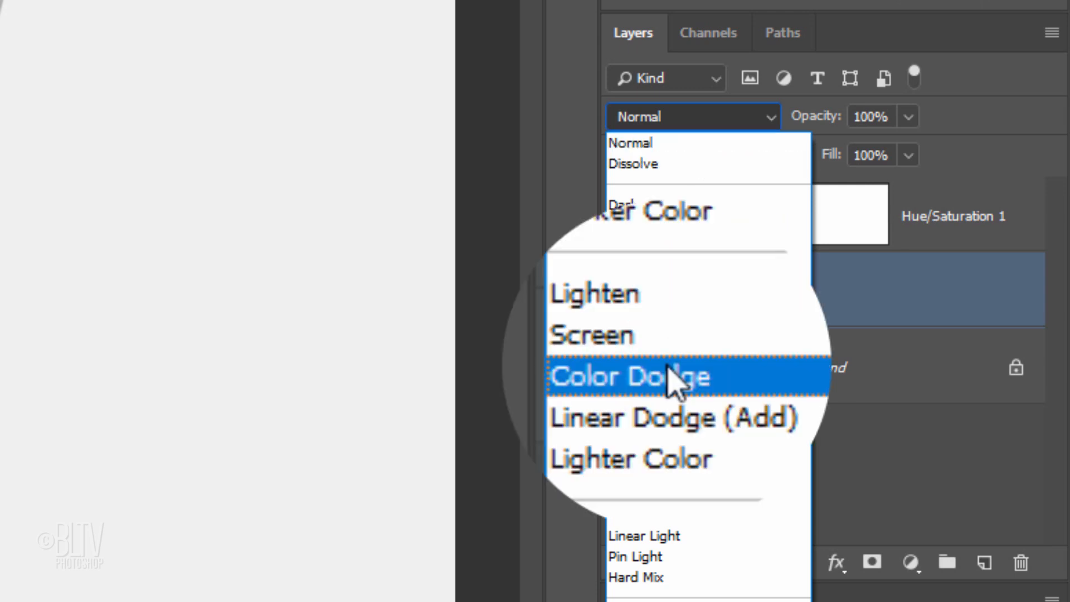
{"action": "left_click", "coordinate": [624, 377]}
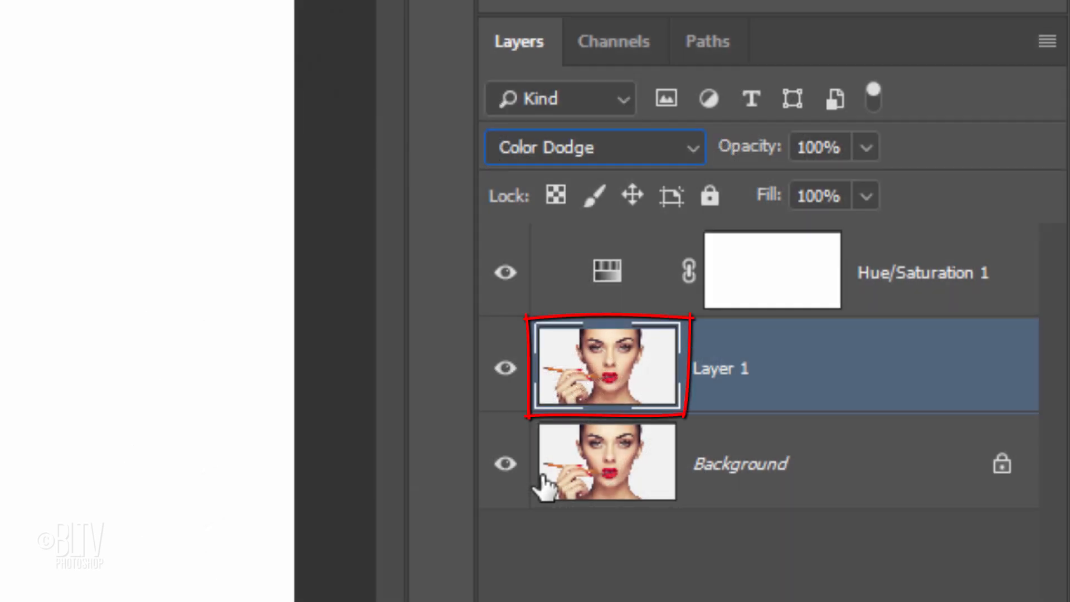
{"action": "key", "text": "ctrl+i"}
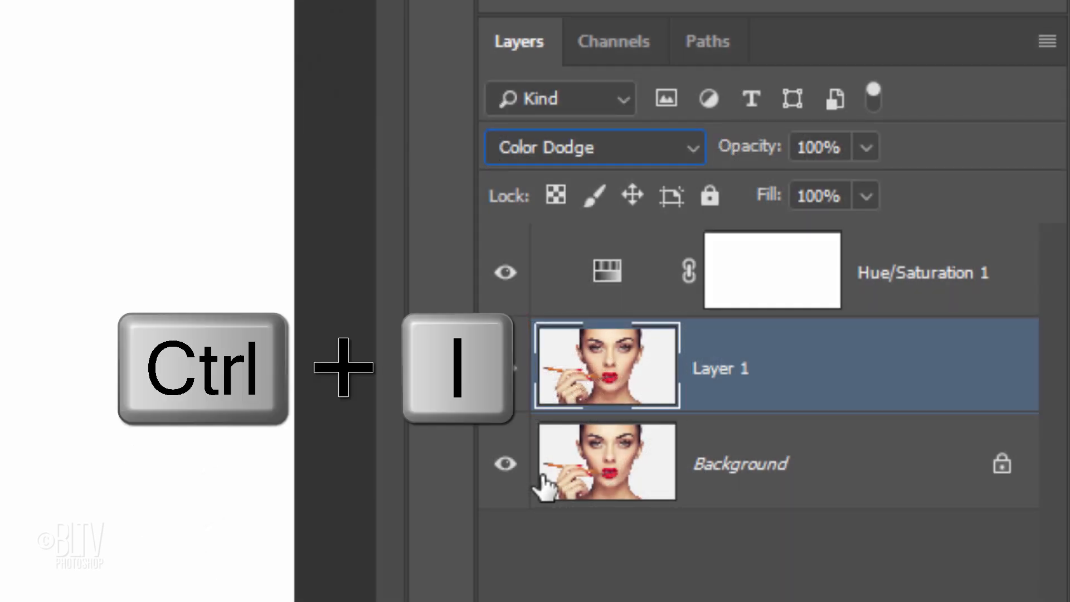
{"action": "key", "text": "ctrl+i"}
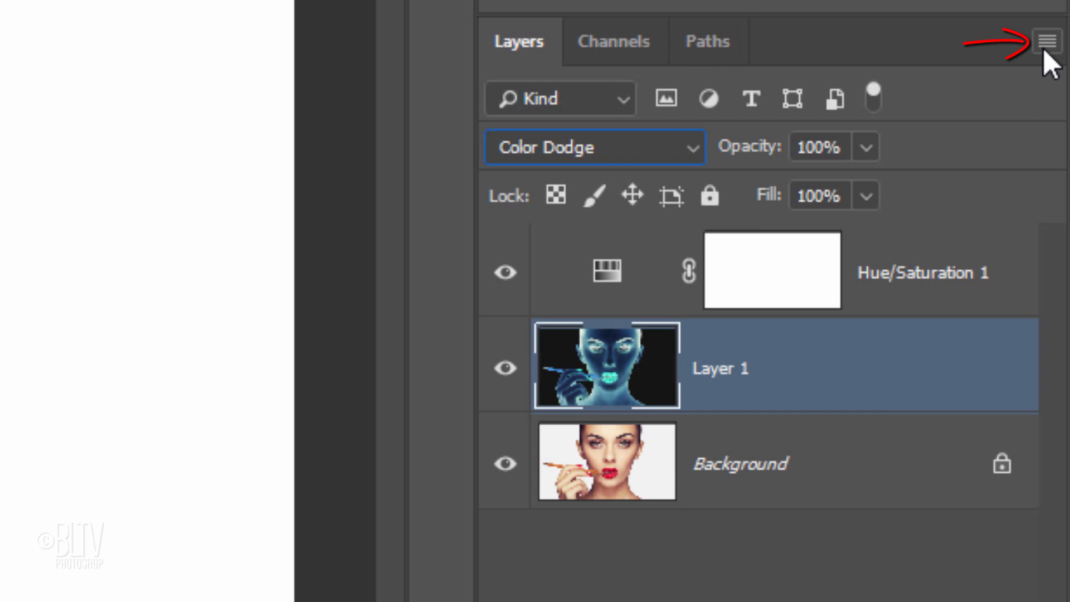
Convert Layer 1 into a Smart Object from the Layers panel menu
{"action": "left_click", "coordinate": [1049, 41]}
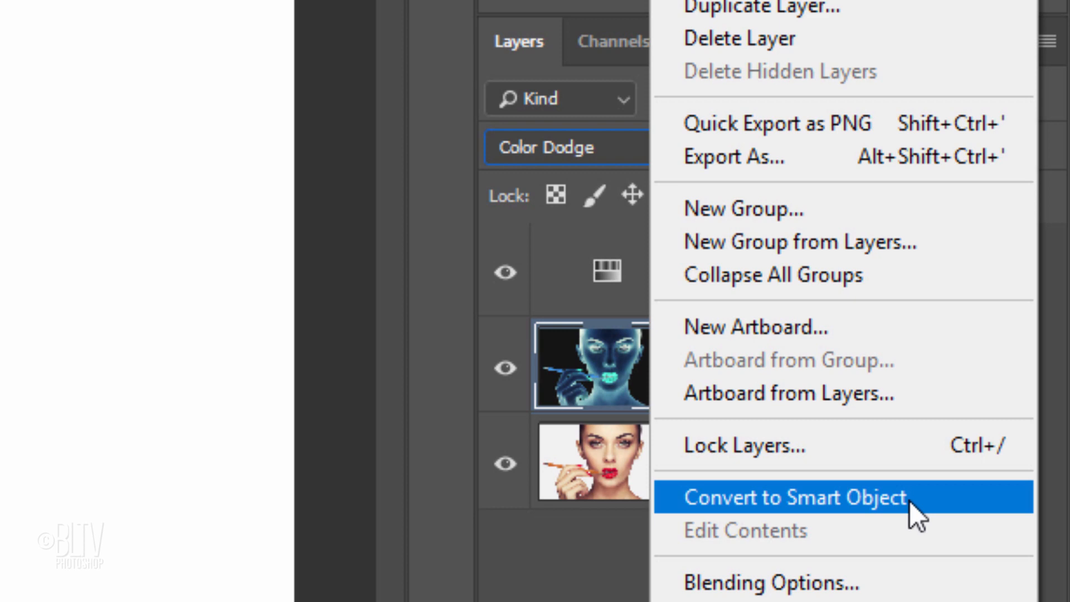
{"action": "left_click", "coordinate": [792, 496]}
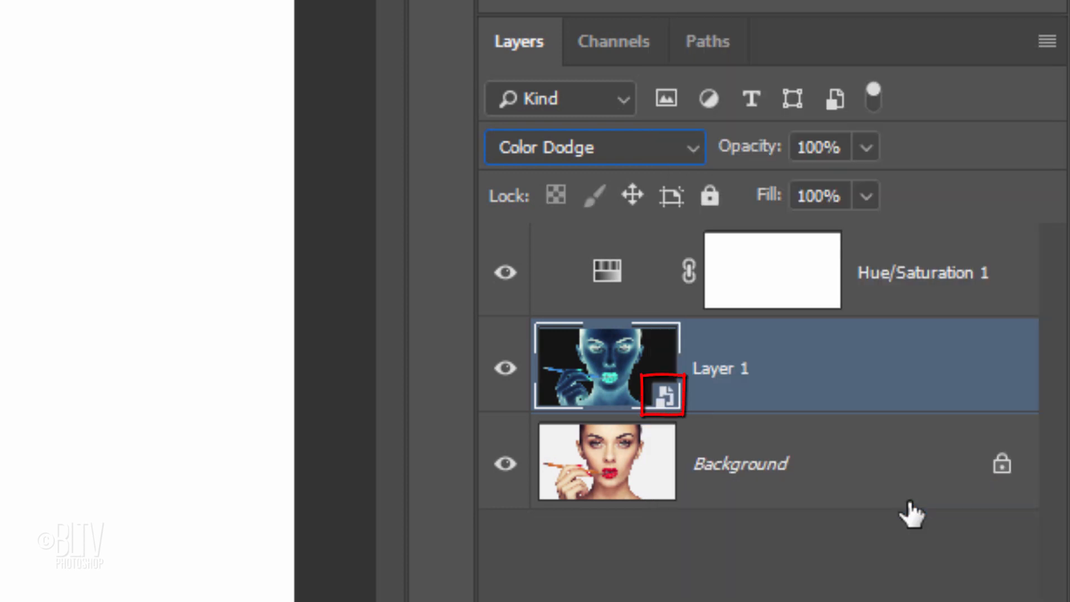
{"action": "left_click", "coordinate": [394, 21]}
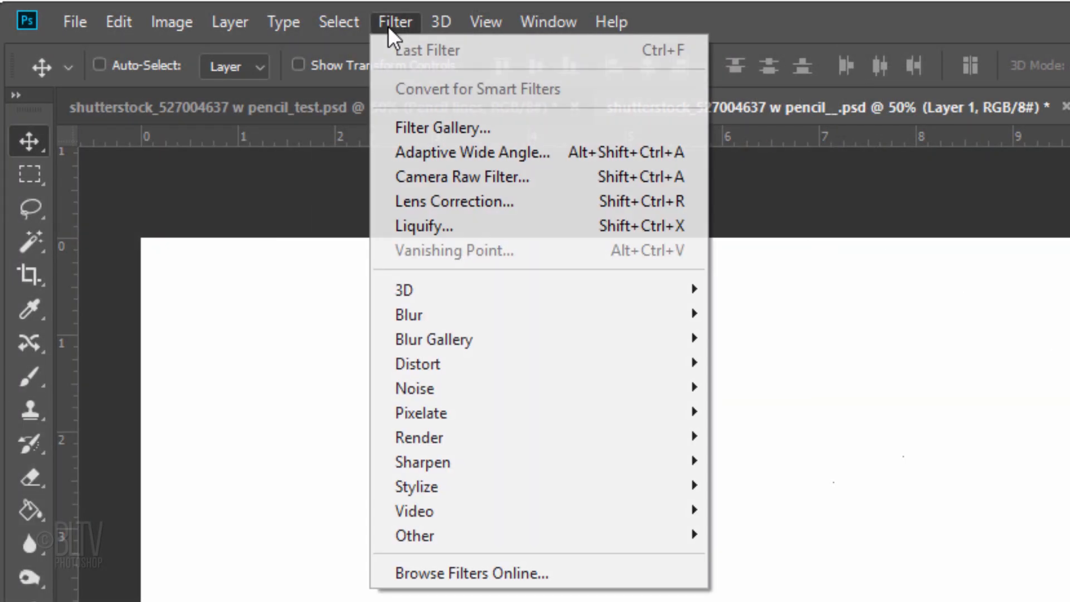
{"action": "mouse_move", "coordinate": [450, 314]}
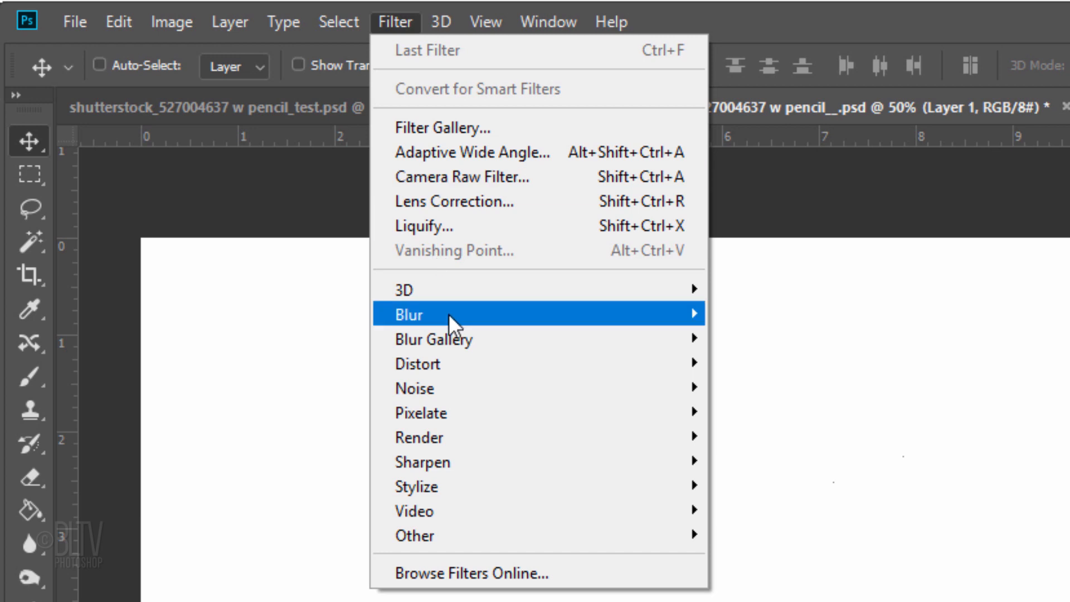
{"action": "mouse_move", "coordinate": [408, 314]}
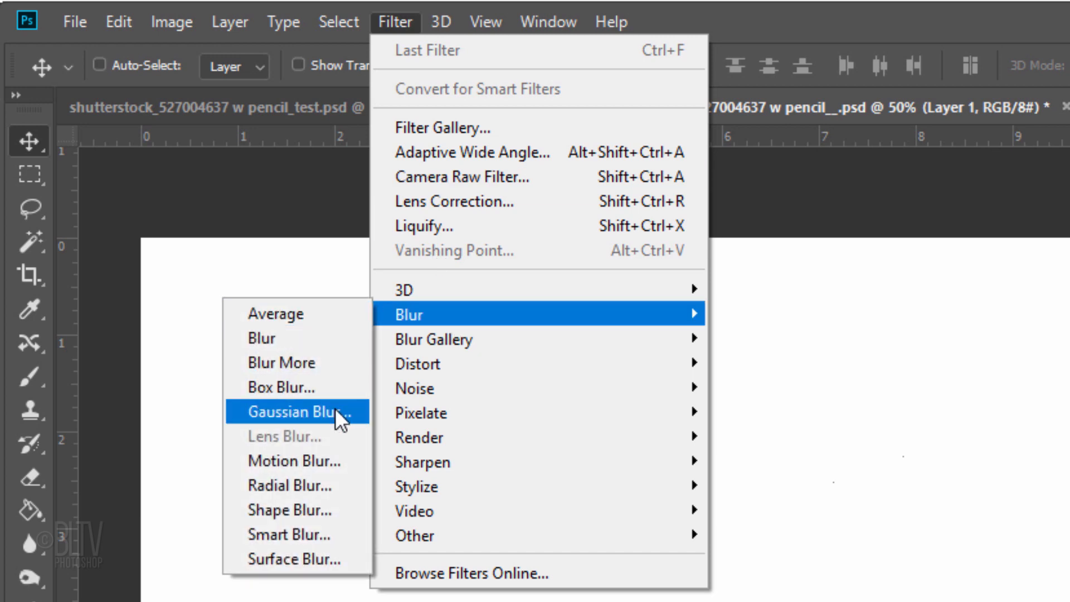
Apply a Gaussian Blur with a 25-pixel radius to the Layer 1 smart object
{"action": "left_click", "coordinate": [297, 412]}
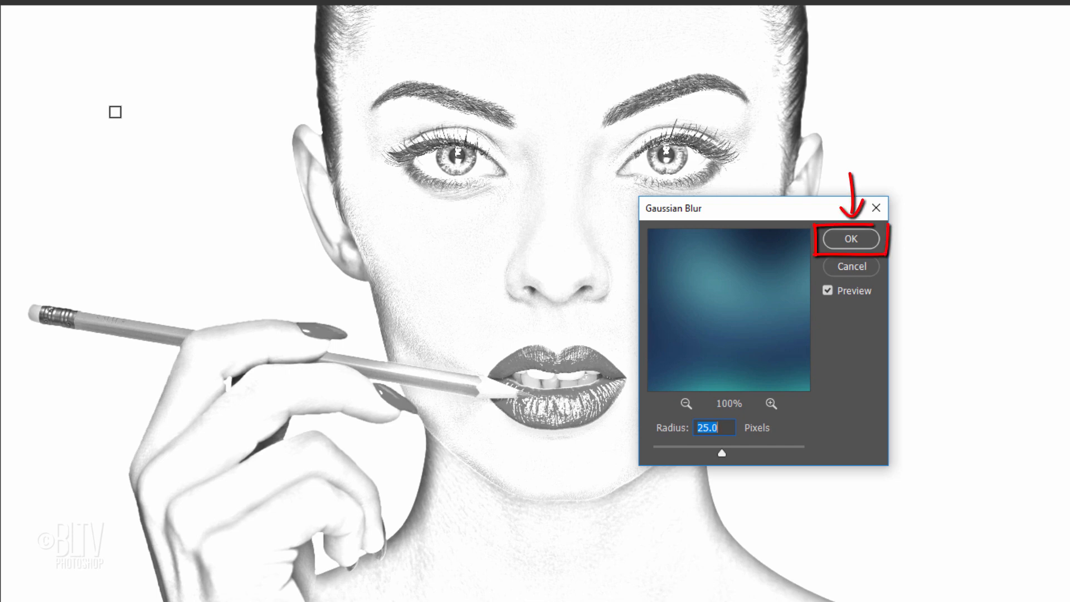
{"action": "key", "text": "Enter"}
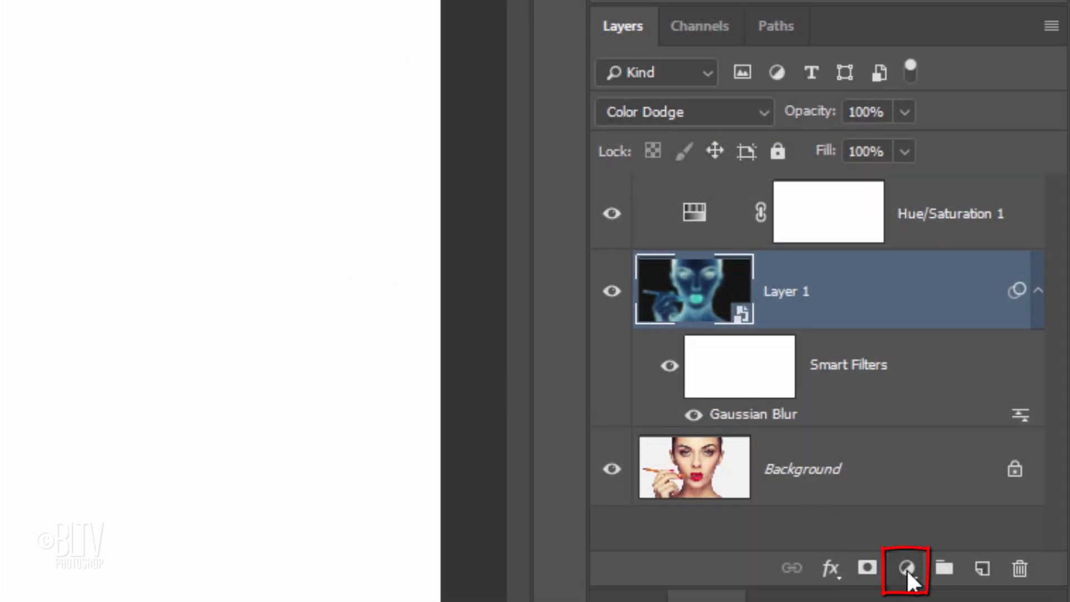
Add a Levels adjustment layer with the midtone slider moved to about 0.24
{"action": "left_click", "coordinate": [907, 568]}
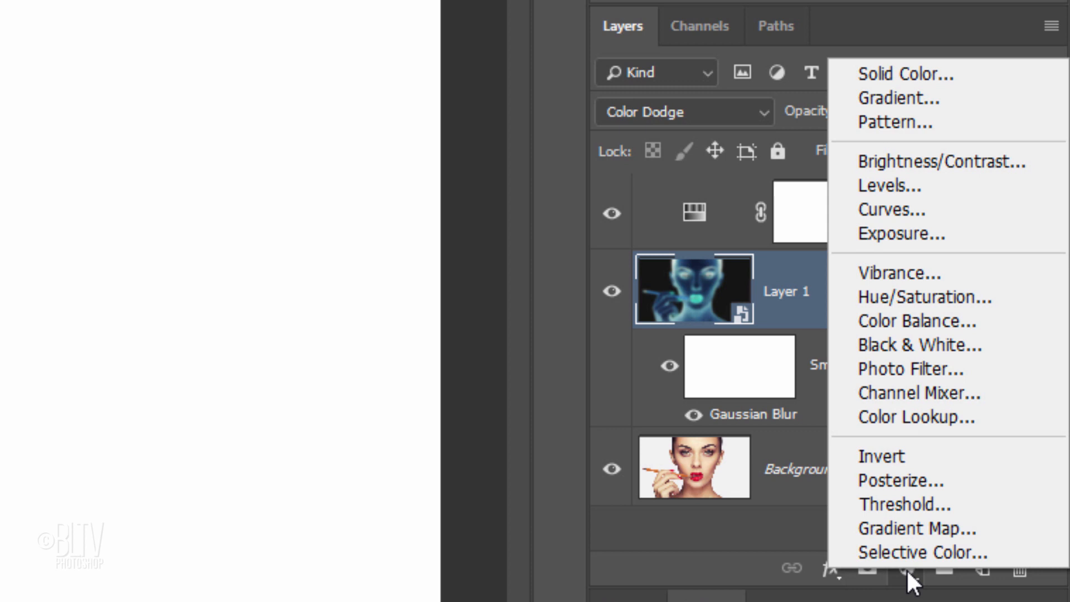
{"action": "mouse_move", "coordinate": [900, 184]}
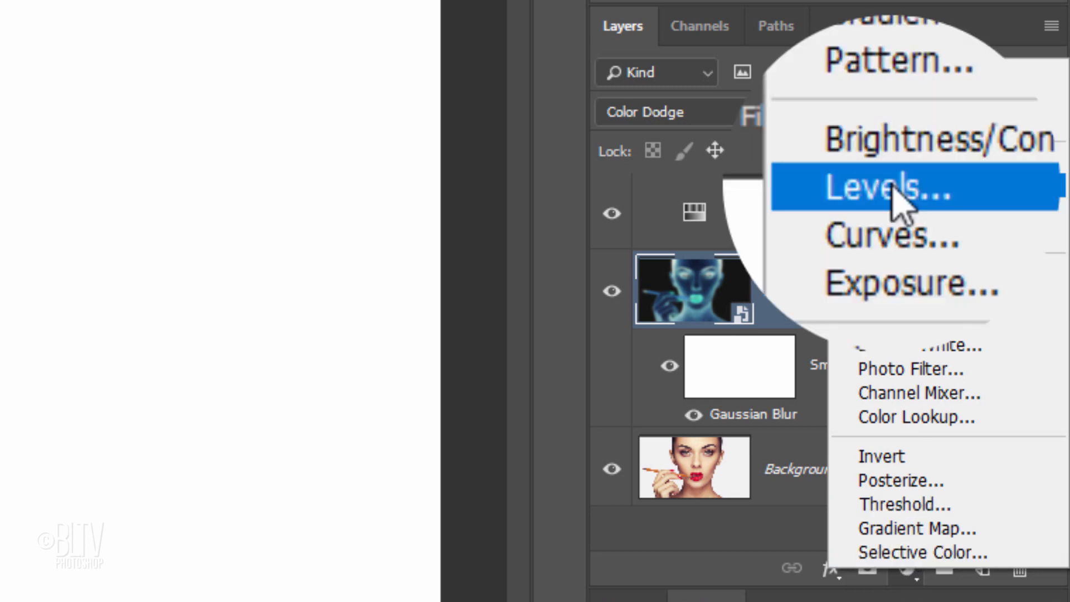
{"action": "left_click", "coordinate": [876, 185]}
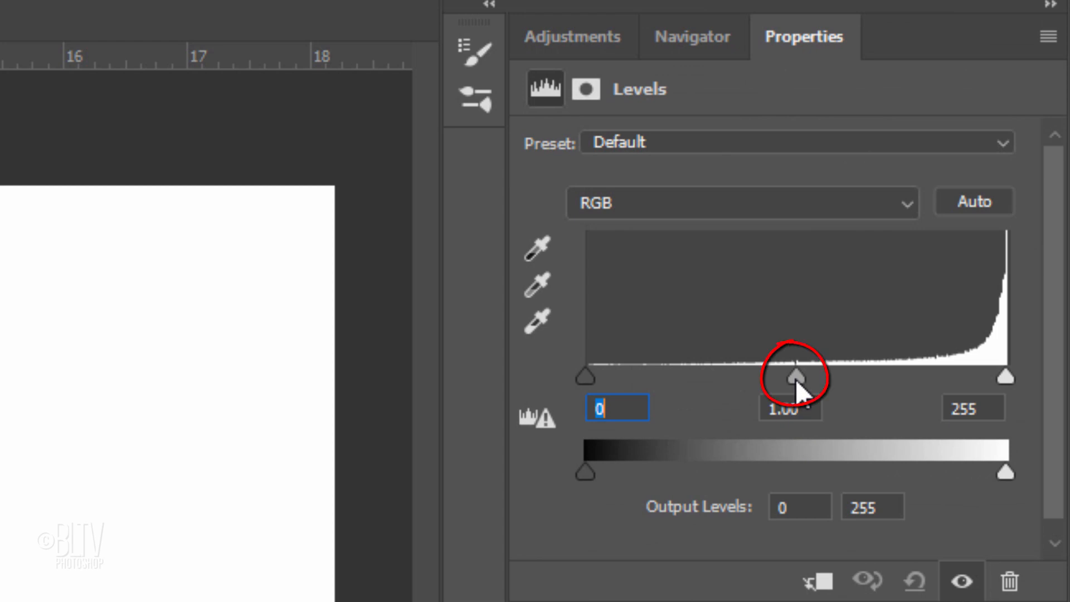
{"action": "left_click_drag", "start_coordinate": [796, 377], "coordinate": [939, 377]}
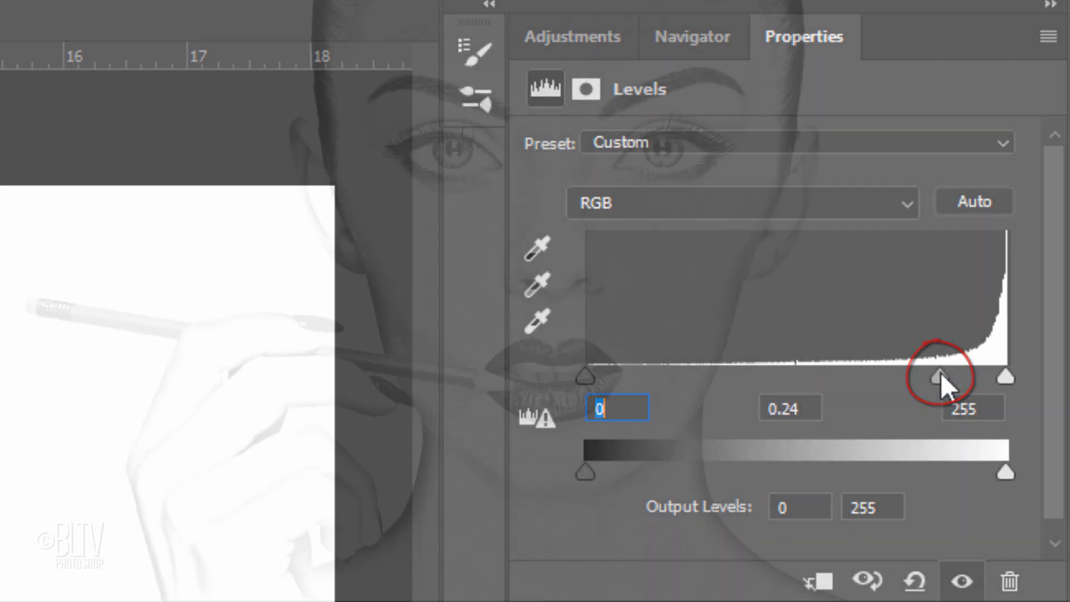
{"action": "left_click", "coordinate": [540, 31]}
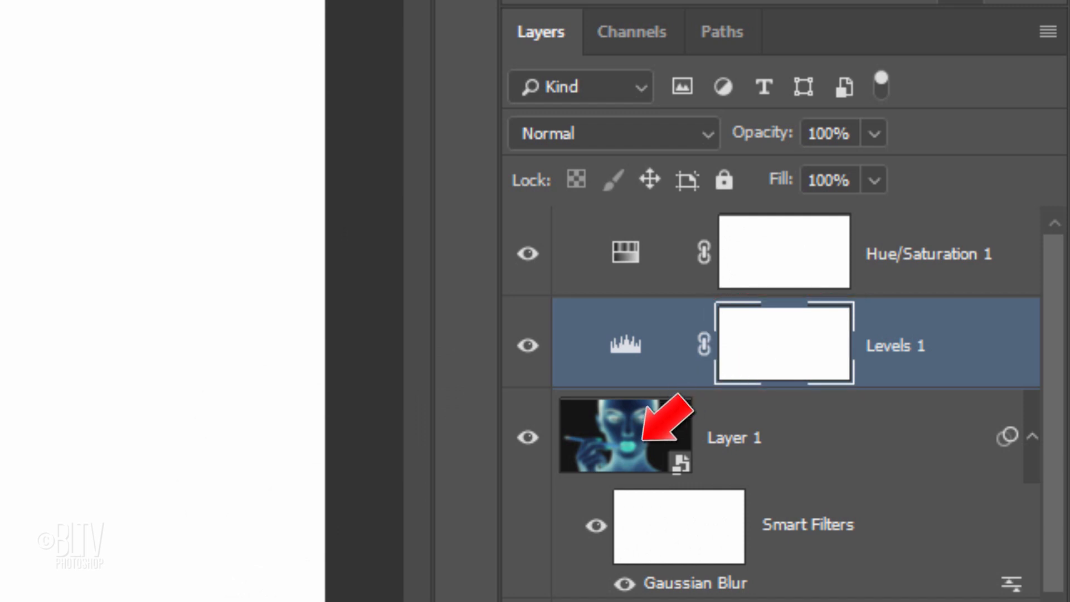
Select the Brush Tool with a soft round 70 px brush at 40% opacity
{"action": "left_click", "coordinate": [51, 231]}
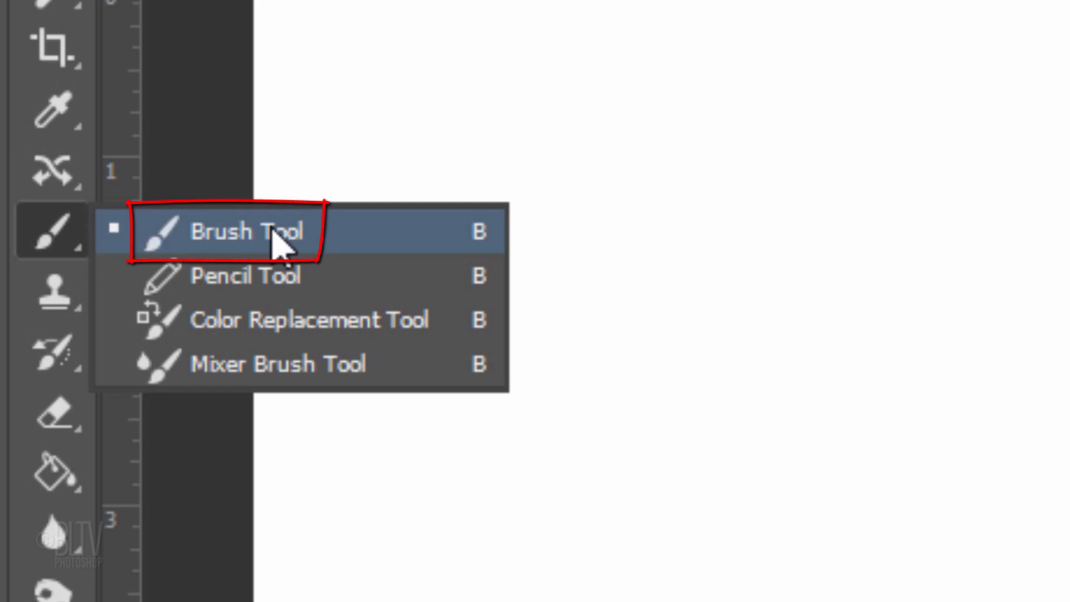
{"action": "left_click", "coordinate": [198, 95]}
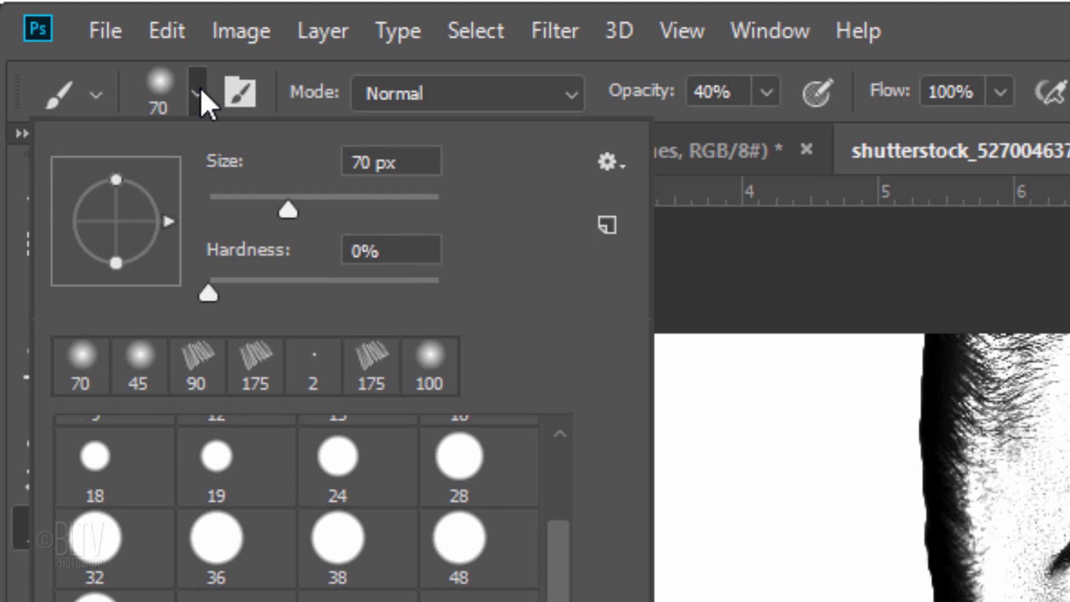
{"action": "left_click", "coordinate": [198, 94]}
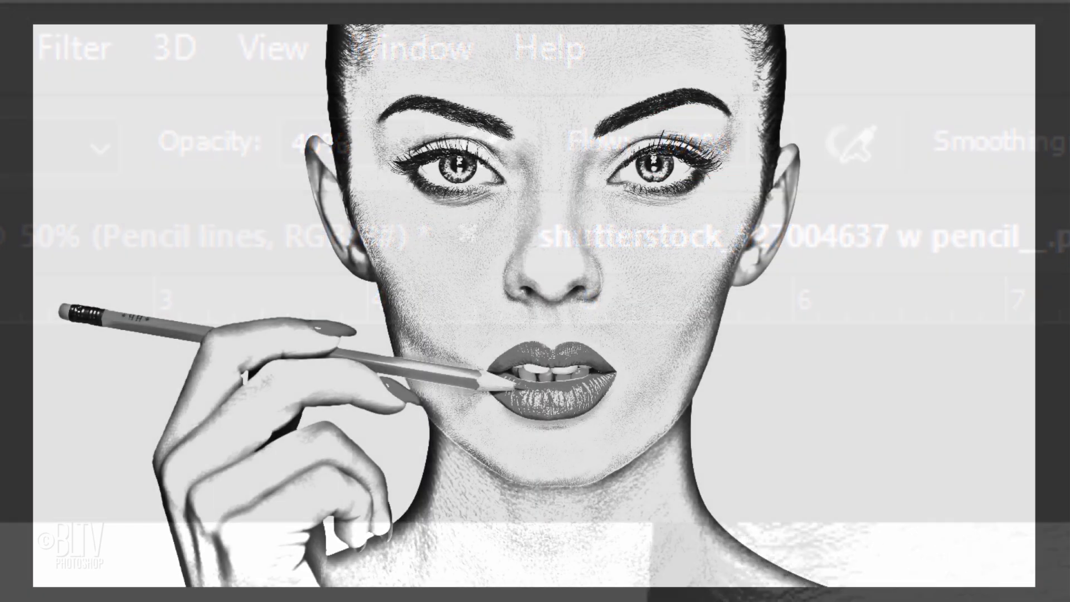
{"action": "key", "text": "["}
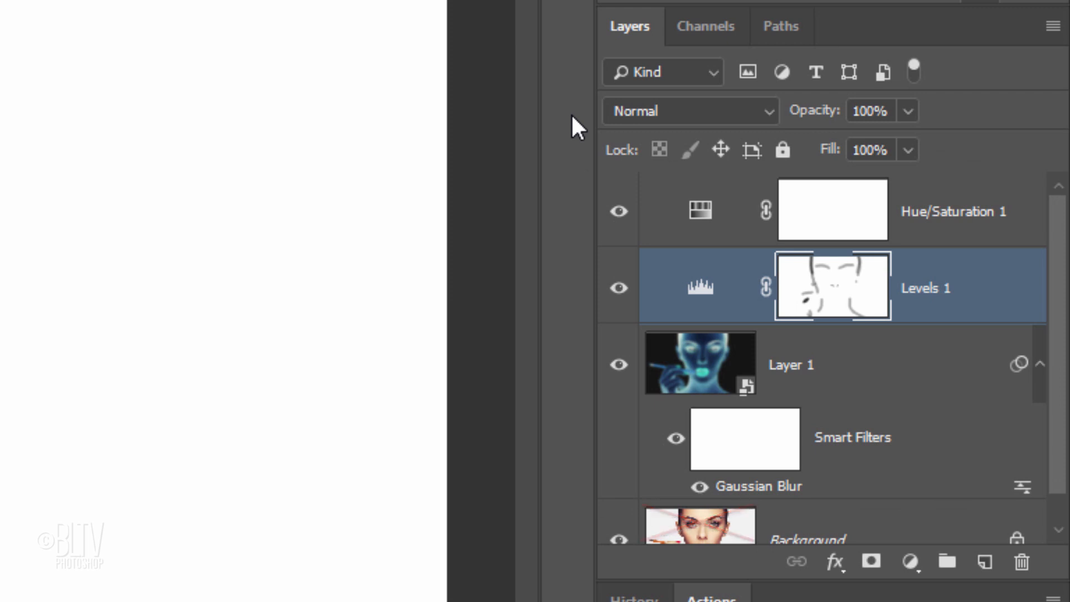
Group Hue/Saturation 1, Levels 1 and Layer 1 as 'Pencil' and add a mask
{"action": "left_click", "coordinate": [832, 210]}
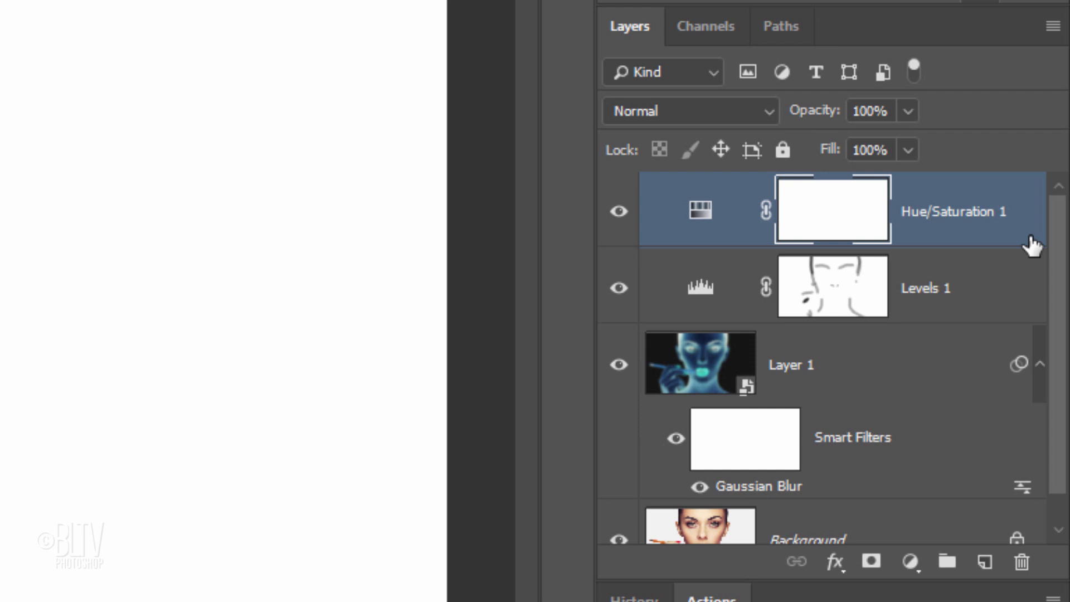
{"action": "left_click", "coordinate": [699, 331]}
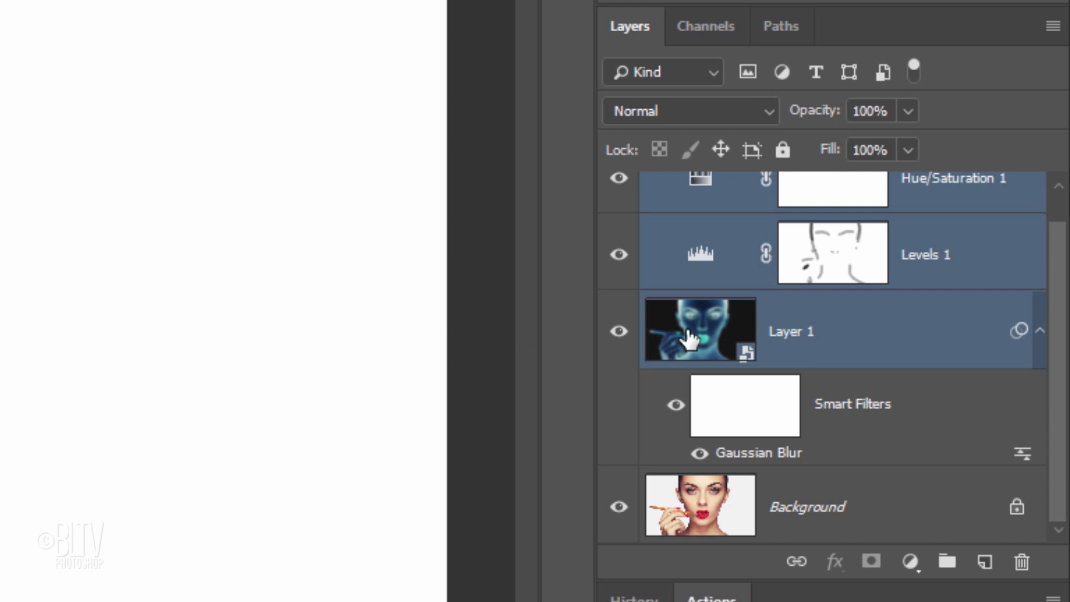
{"action": "key", "text": "ctrl+g"}
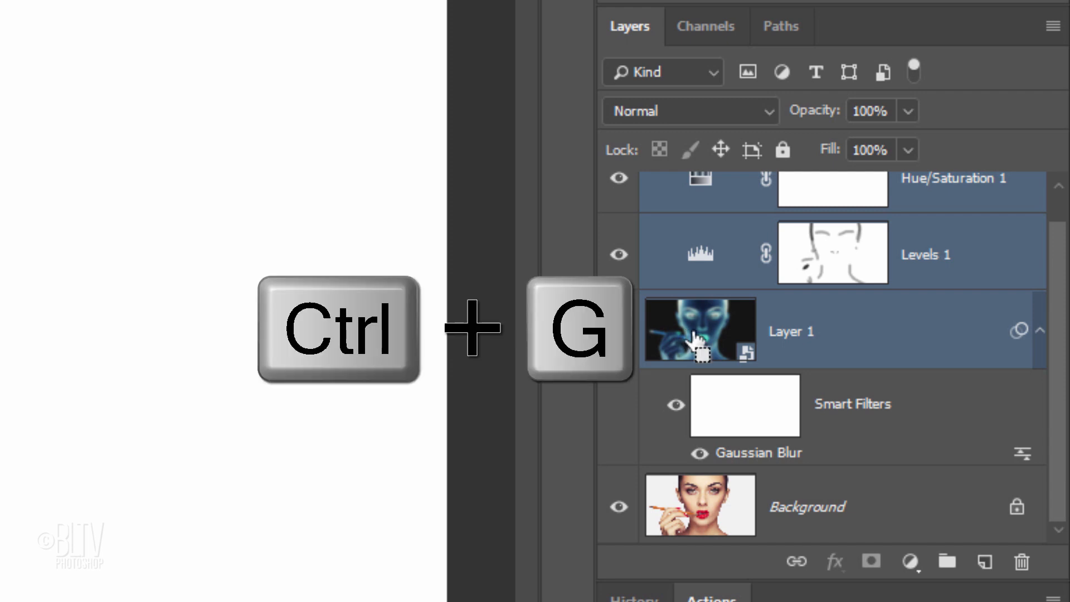
{"action": "key", "text": "ctrl+g"}
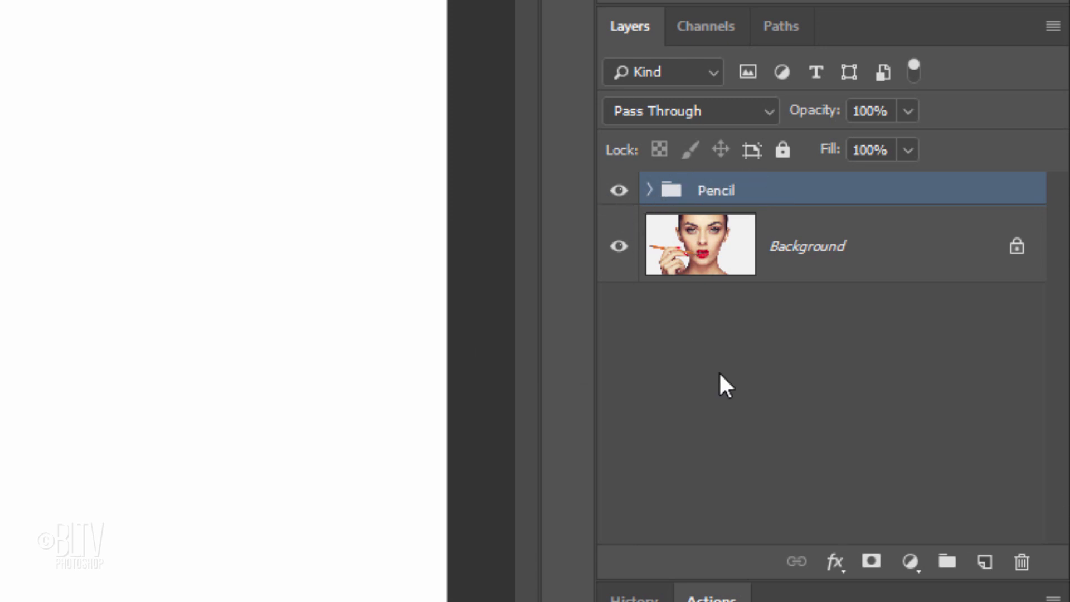
{"action": "left_click", "coordinate": [872, 562]}
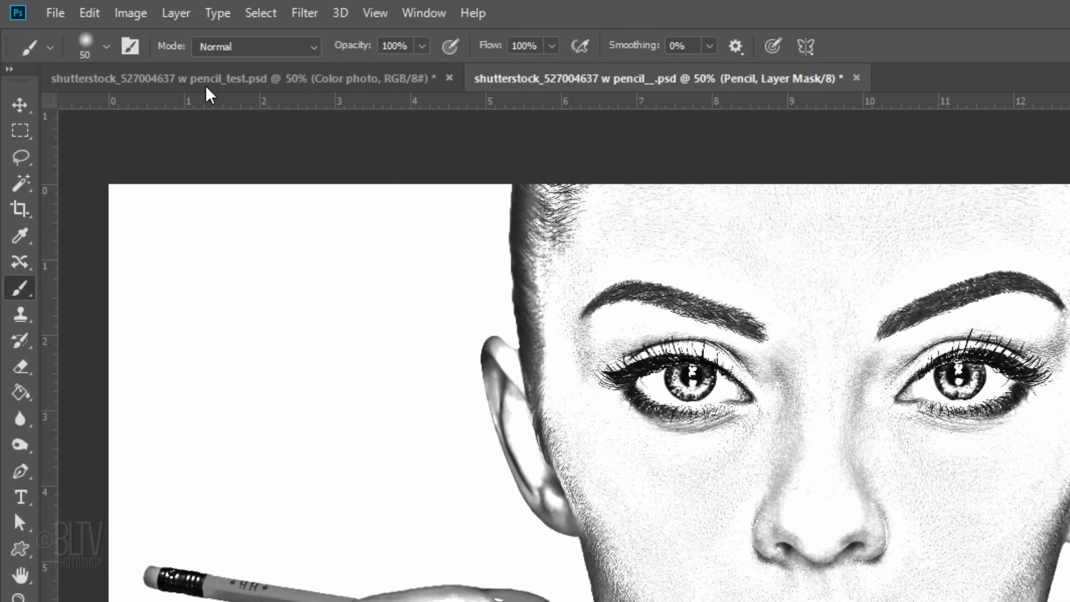
Import the Pencil Brushes 2 set and choose its 175 px pencil-hatch brush
{"action": "left_click", "coordinate": [105, 46]}
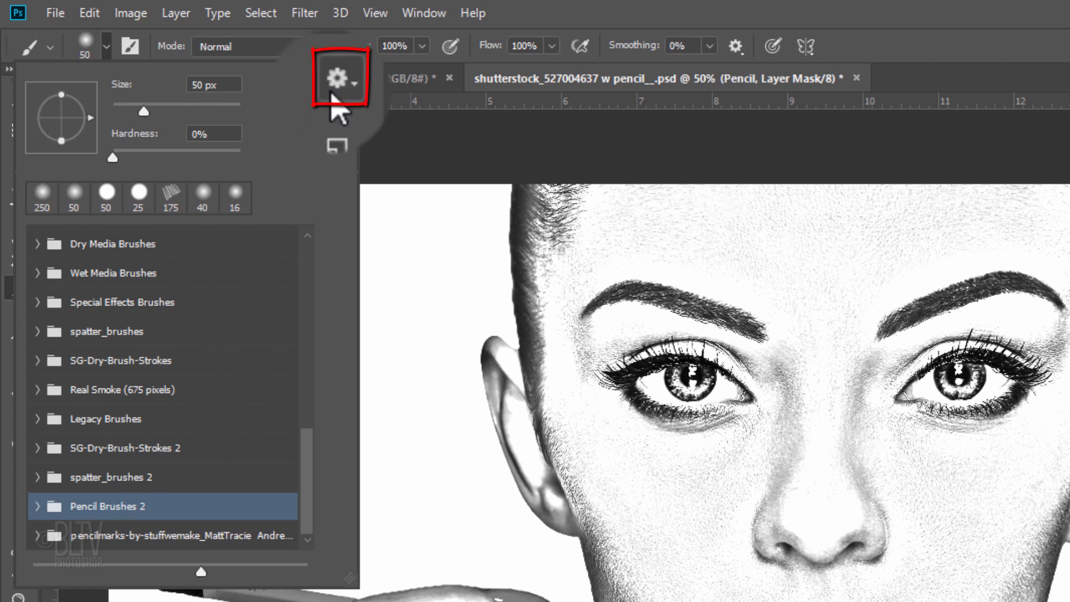
{"action": "left_click", "coordinate": [343, 78]}
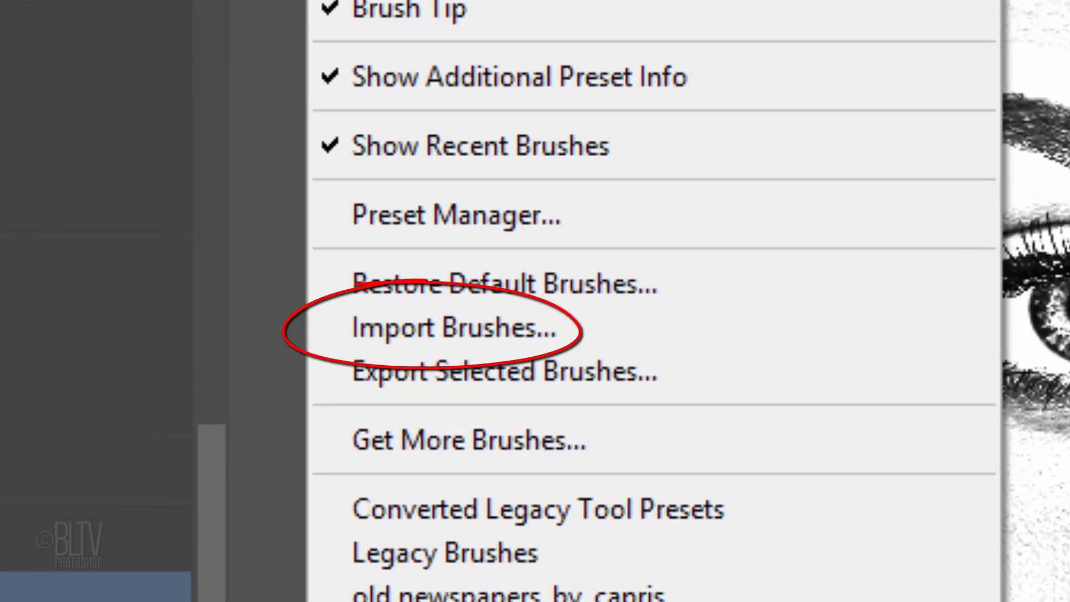
{"action": "left_click", "coordinate": [450, 327]}
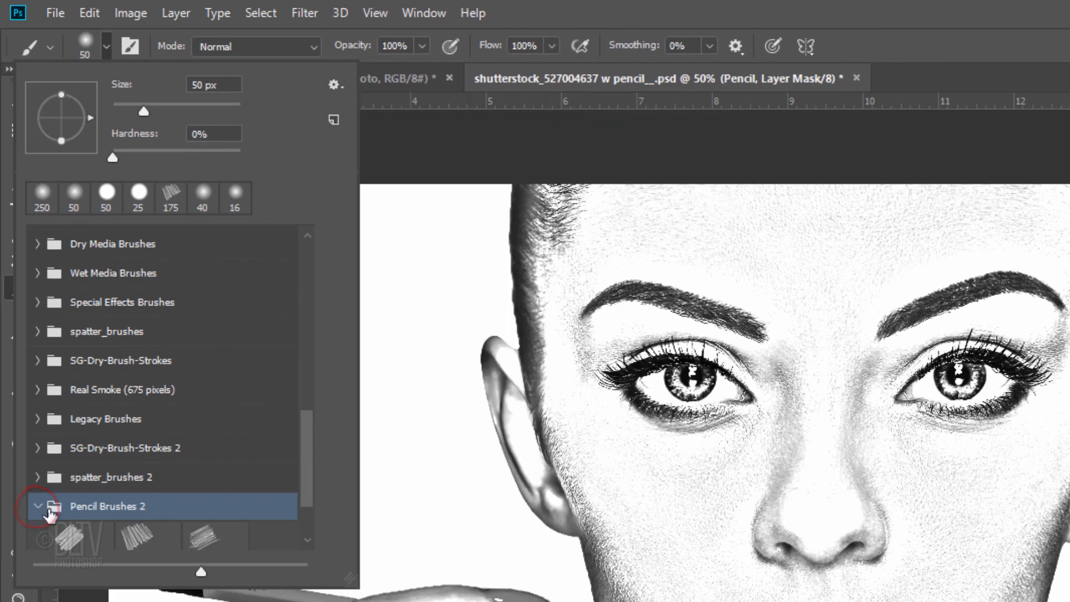
{"action": "left_click", "coordinate": [136, 450]}
{"action": "type", "text": "175"}
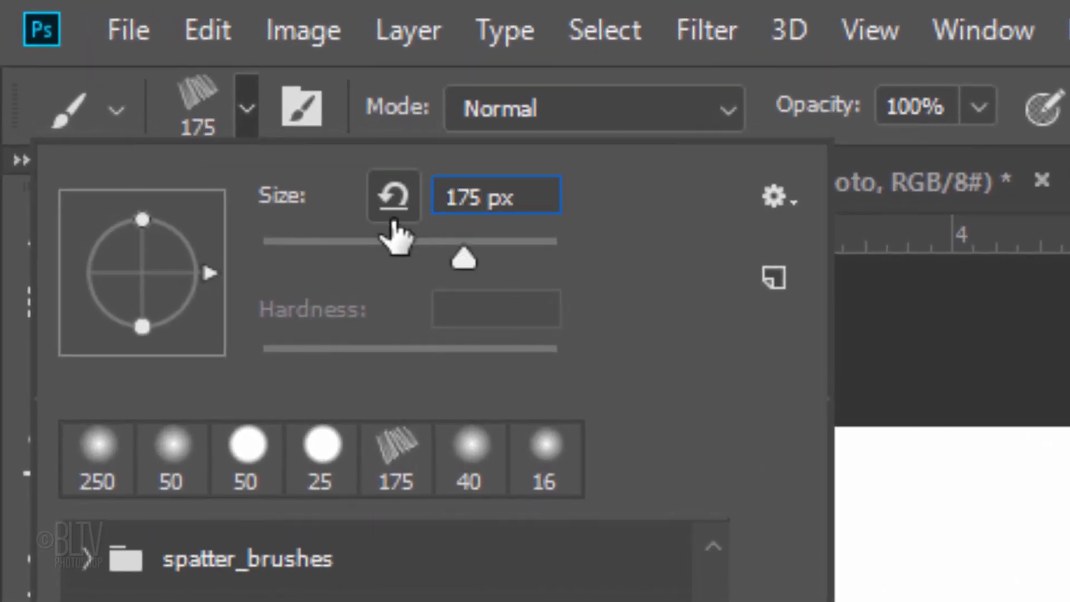
{"action": "key", "text": "Enter"}
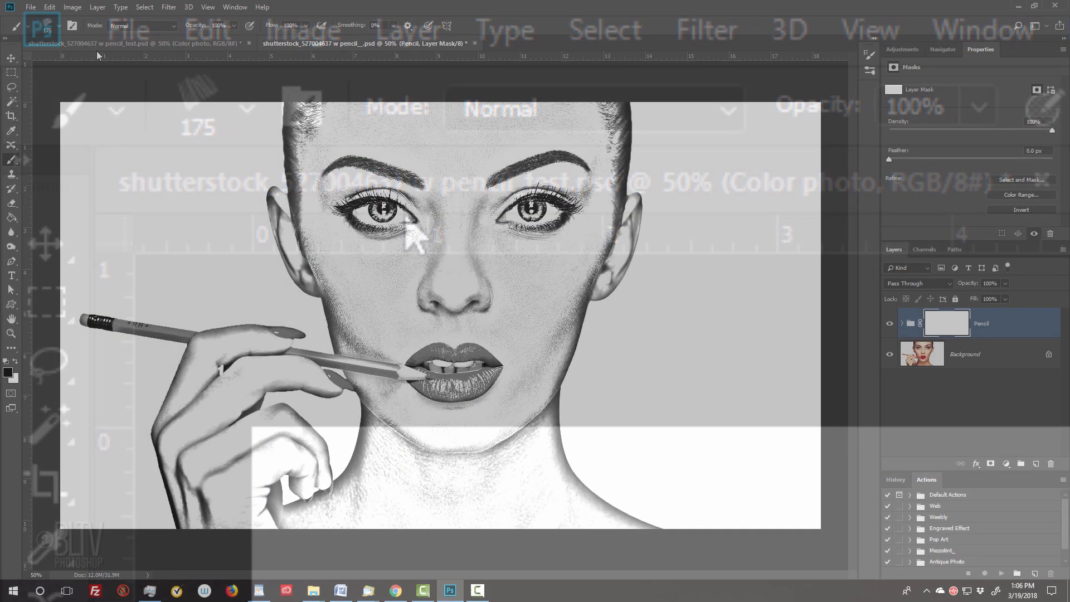
Enable Shape Dynamics with angle jitter and set brush Scattering to 50%
{"action": "key", "text": "f5"}
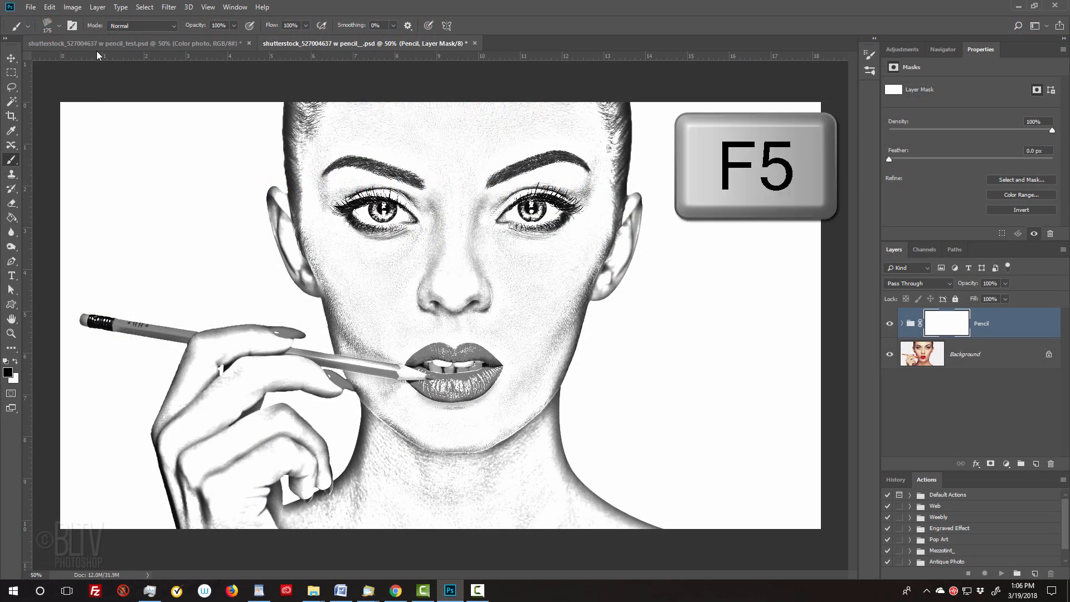
{"action": "key", "text": "f5"}
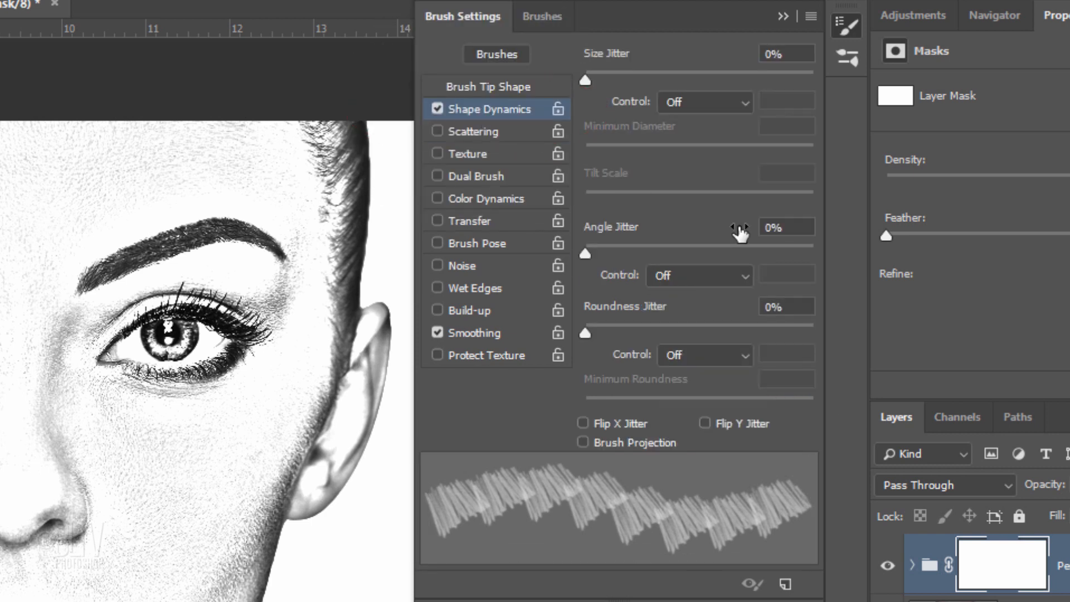
{"action": "left_click_drag", "start_coordinate": [585, 253], "coordinate": [660, 253]}
{"action": "type", "text": "50"}
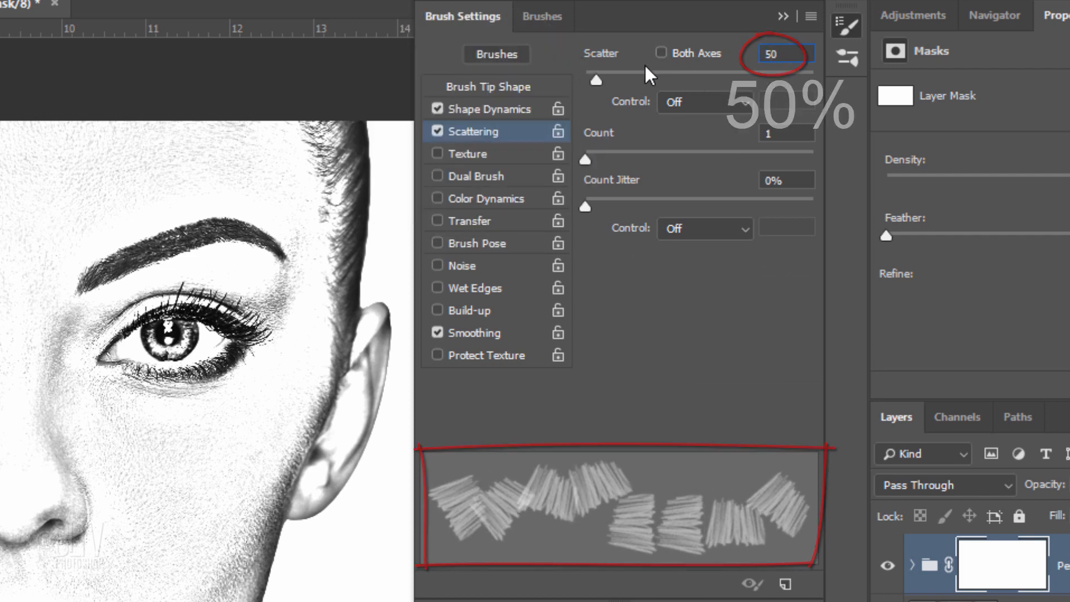
{"action": "left_click", "coordinate": [782, 16]}
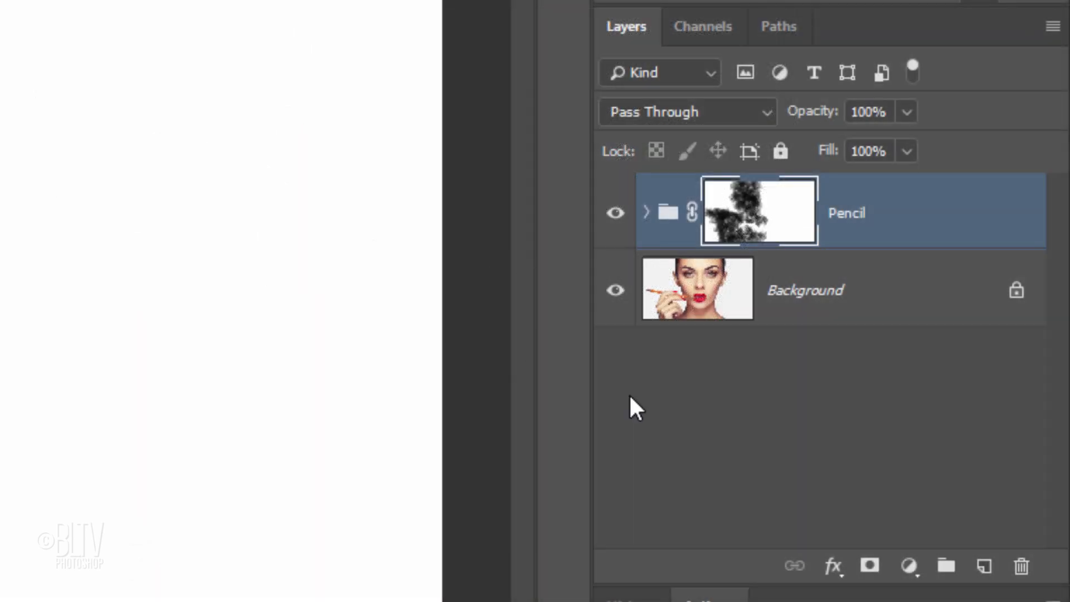
On a new empty layer, draw a freehand pencil line along the neck, then erase stray marks
{"action": "left_click", "coordinate": [983, 566]}
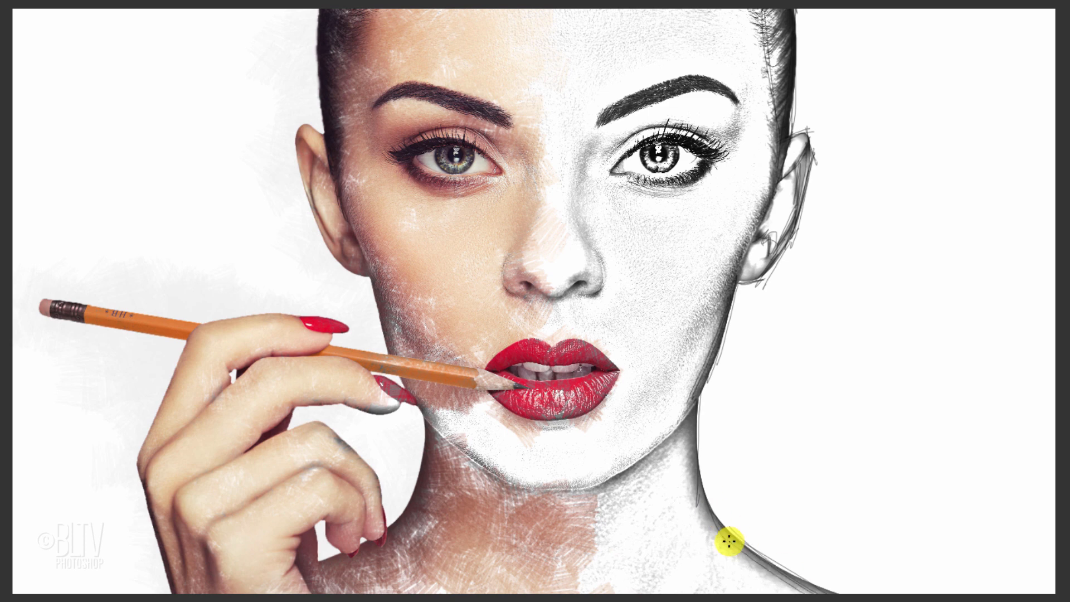
{"action": "left_click_drag", "start_coordinate": [730, 542], "coordinate": [729, 275]}
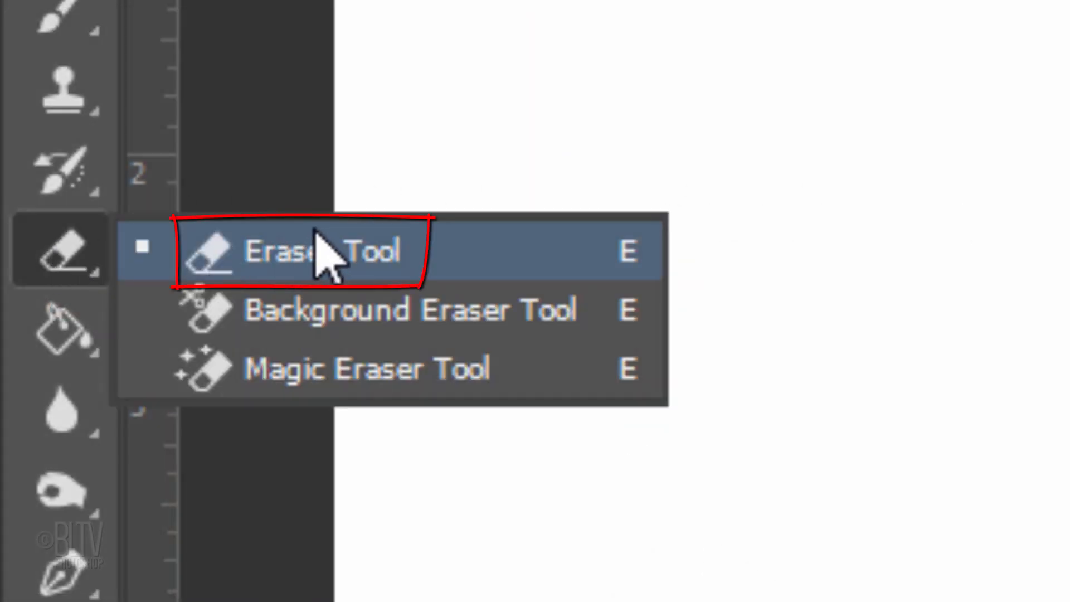
{"action": "left_click", "coordinate": [307, 250]}
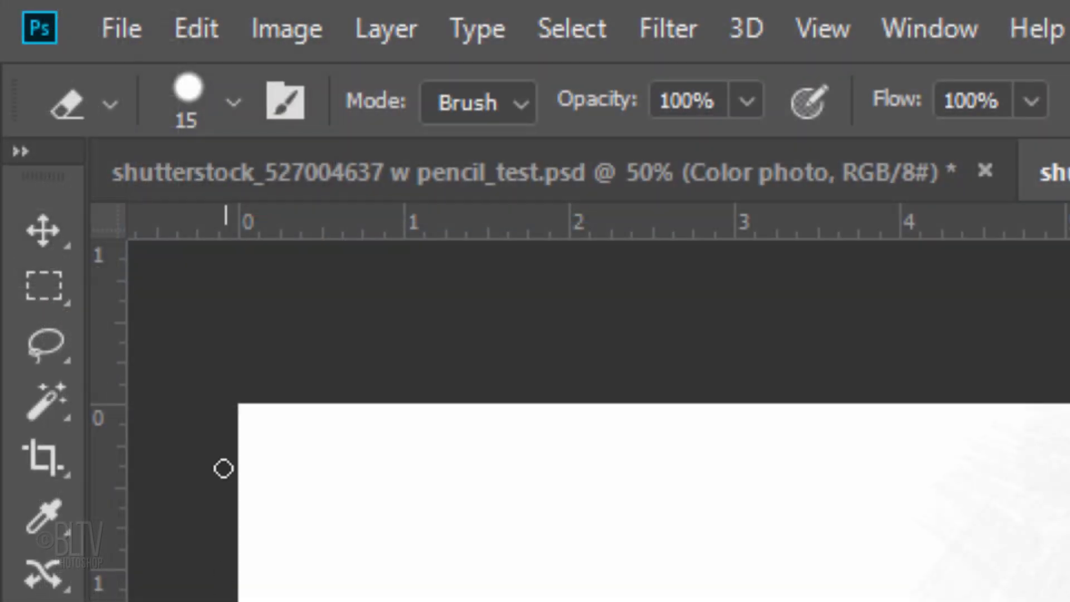
{"action": "left_click", "coordinate": [234, 102]}
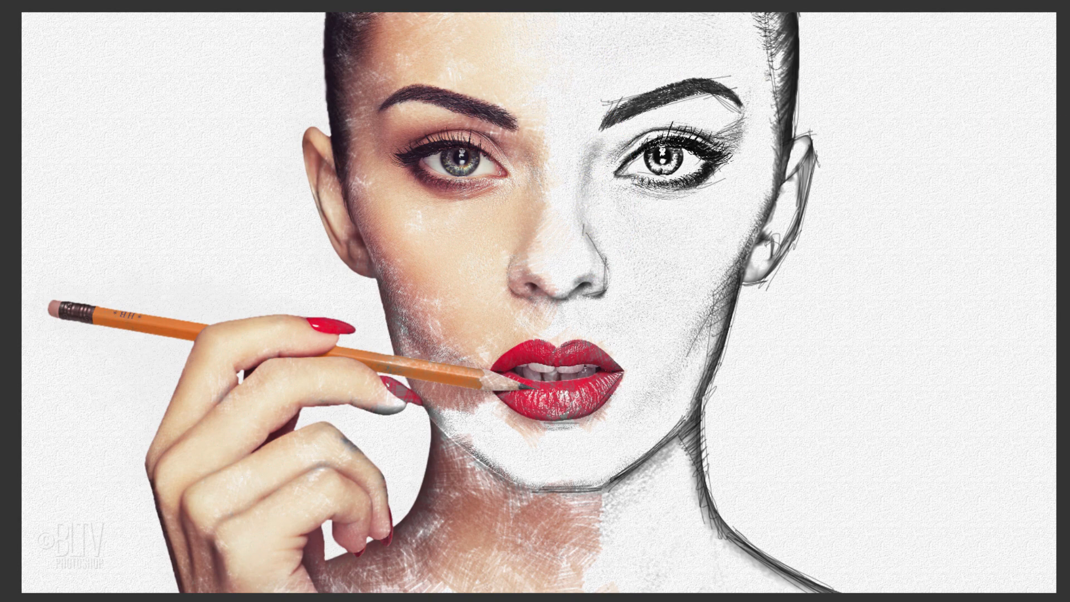
Add a new top layer filled with white, set to Darken, and name it 'Paper texture'
{"action": "left_click", "coordinate": [982, 575]}
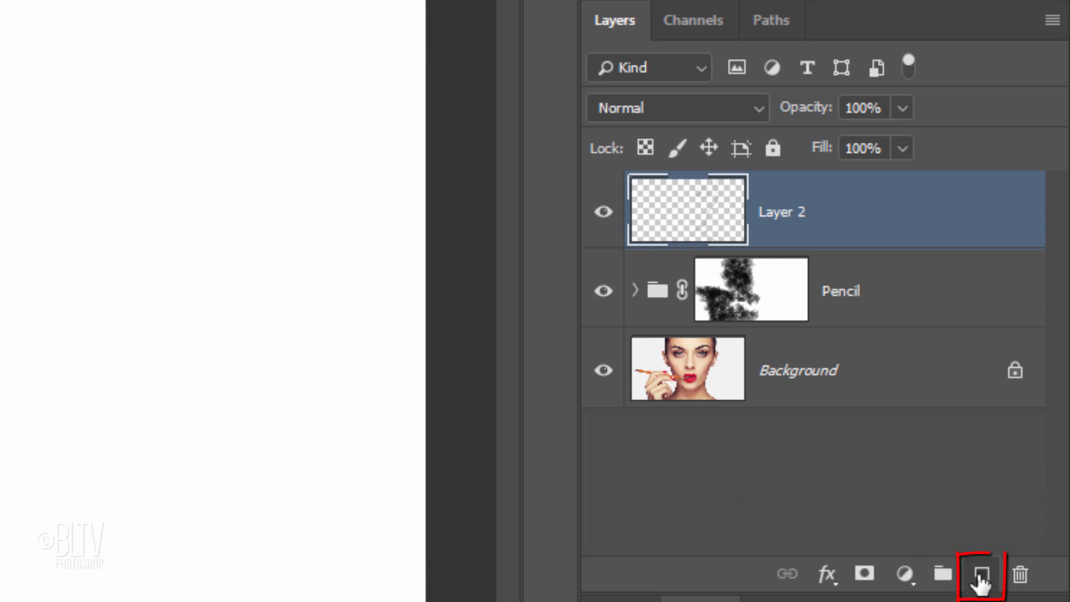
{"action": "left_click", "coordinate": [981, 574]}
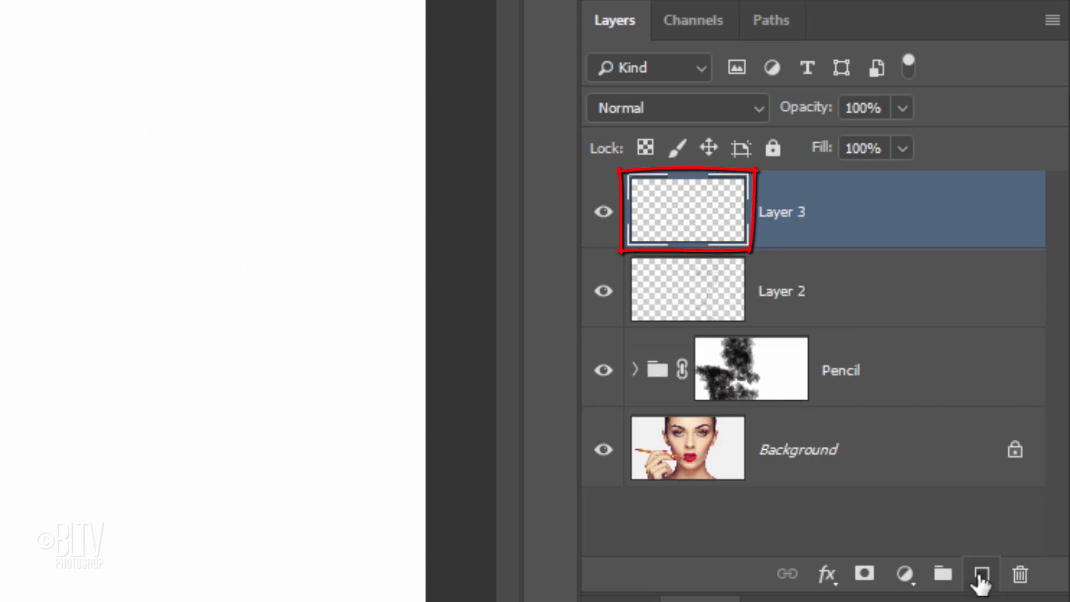
{"action": "key", "text": "ctrl+Delete"}
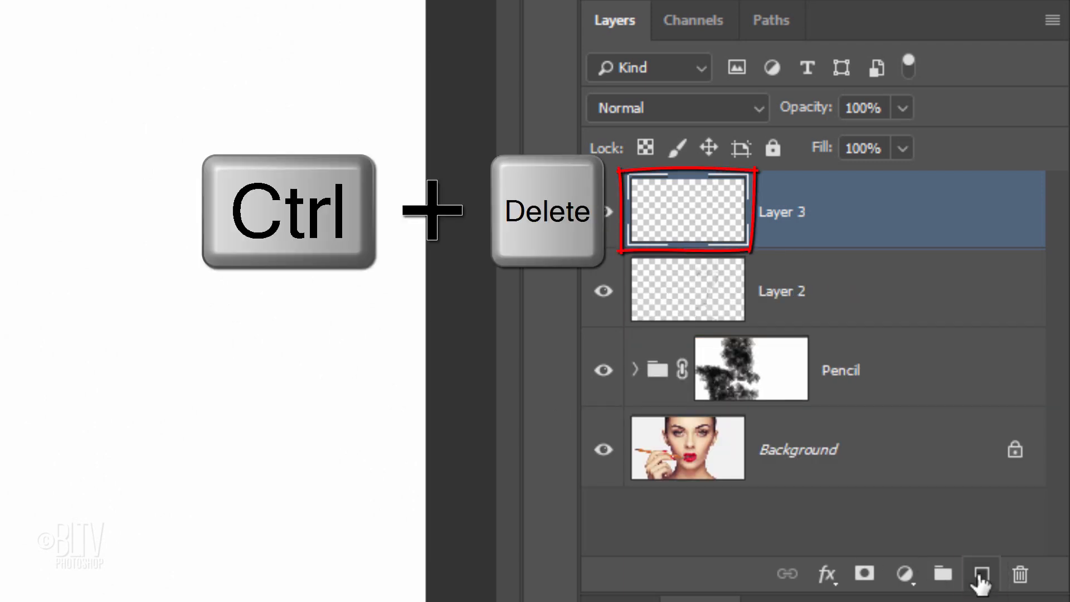
{"action": "key", "text": "ctrl+Delete"}
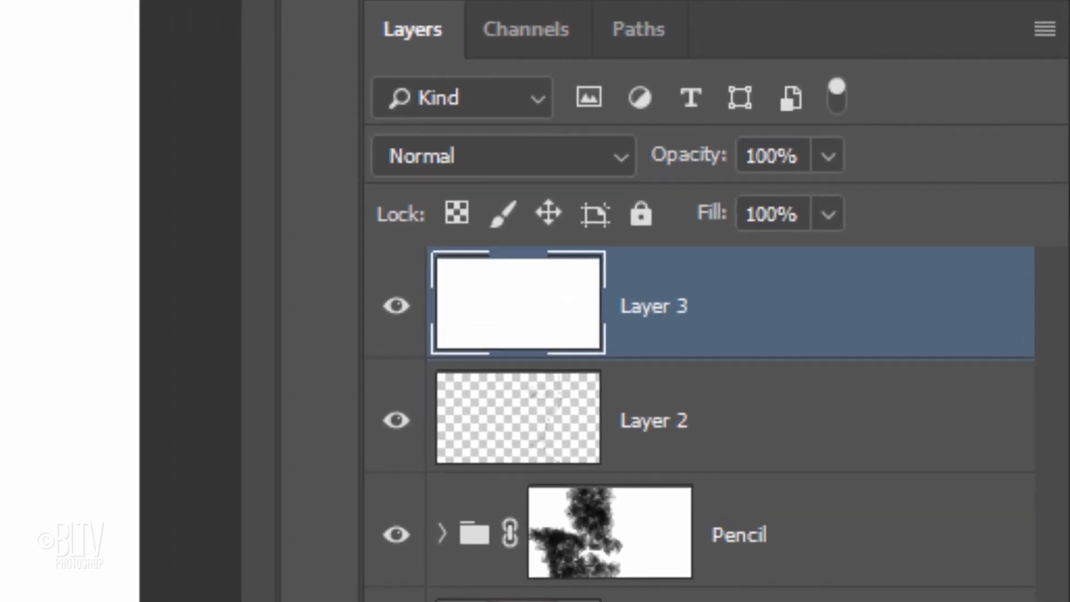
{"action": "left_click", "coordinate": [502, 156]}
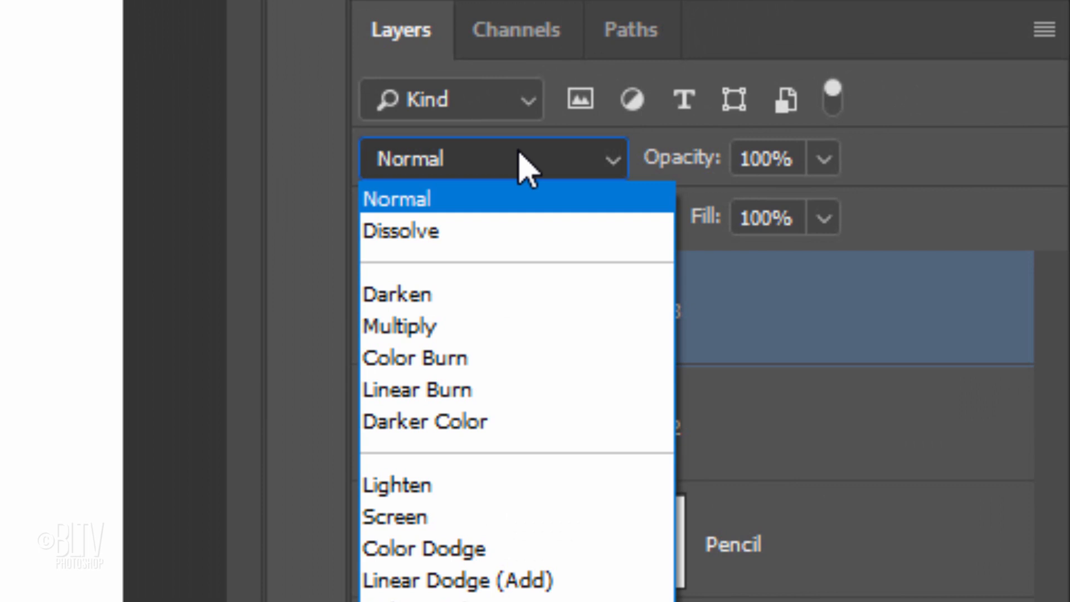
{"action": "left_click", "coordinate": [398, 294]}
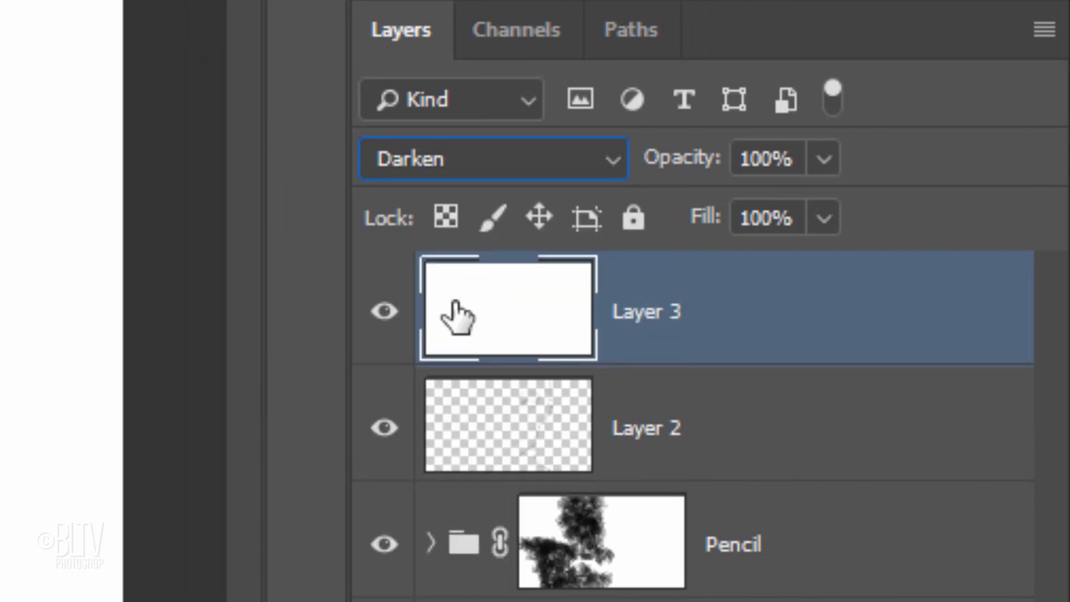
{"action": "type", "text": "Paper texture"}
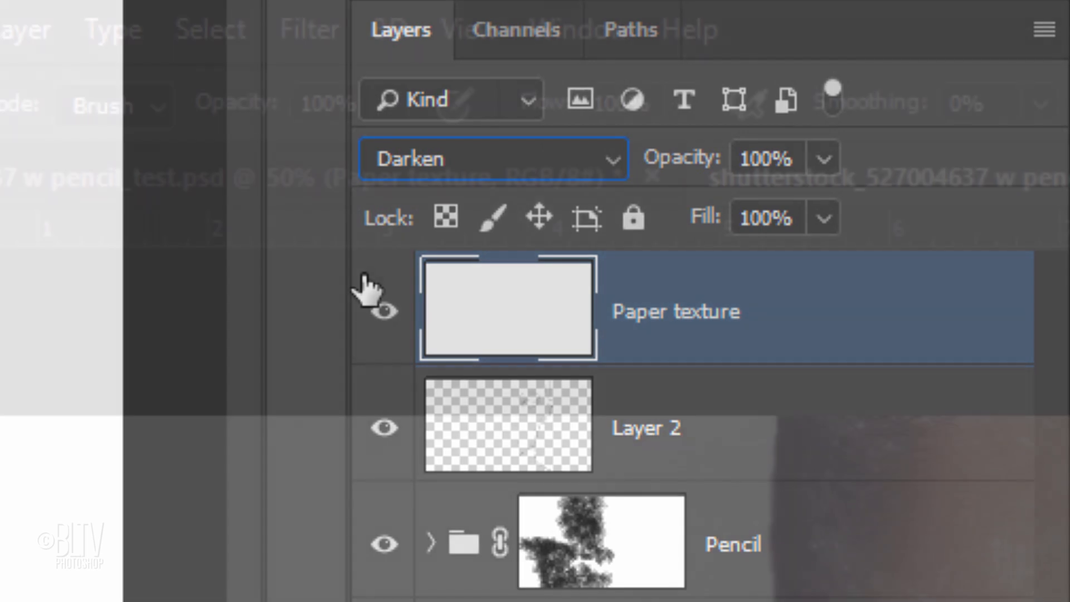
{"action": "left_click", "coordinate": [307, 29]}
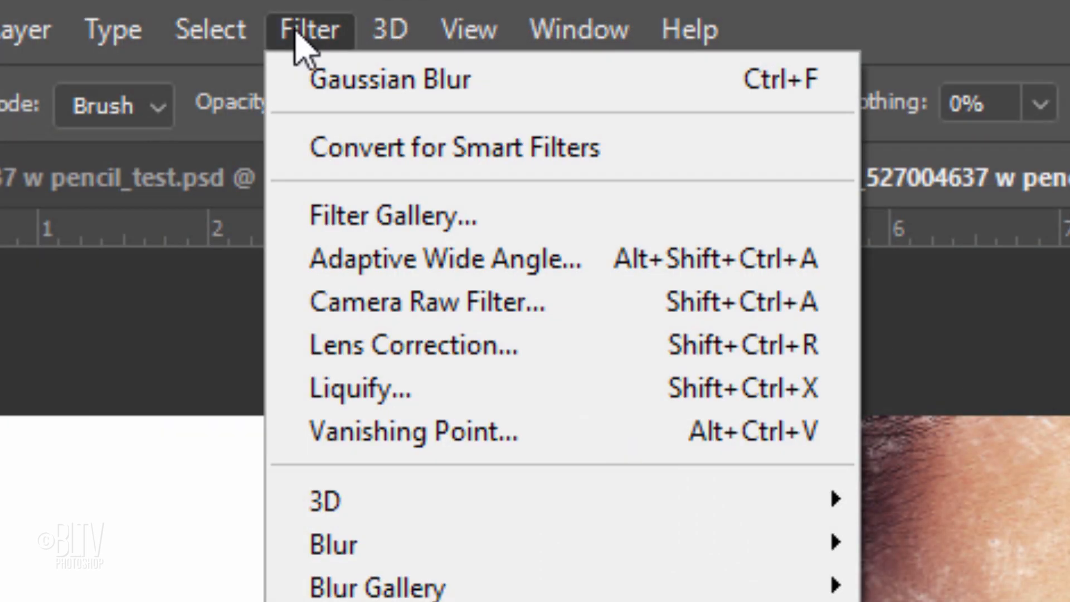
{"action": "mouse_move", "coordinate": [393, 215]}
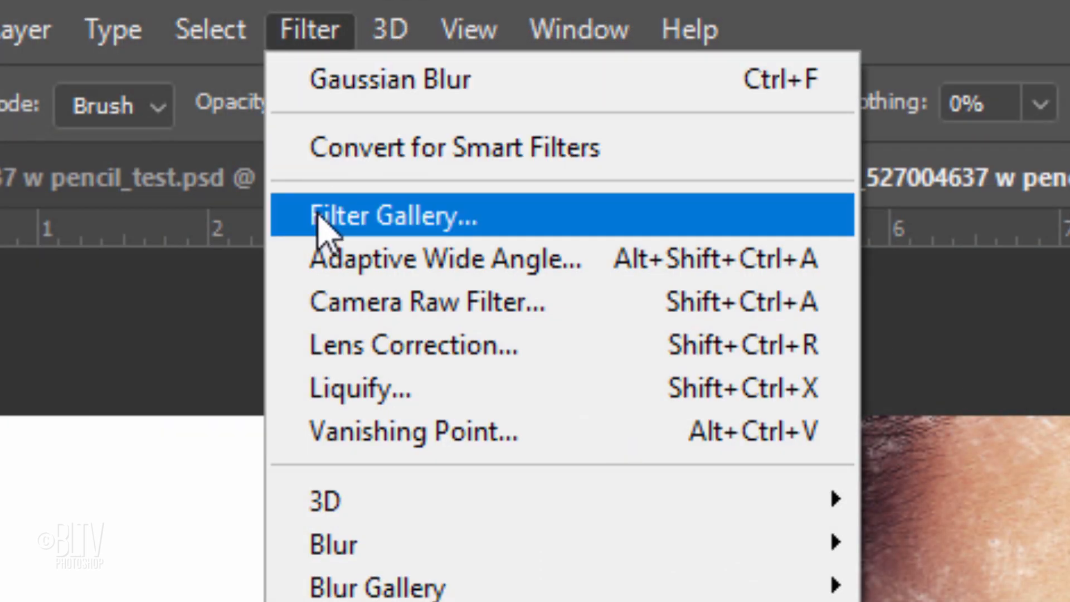
Open the Filter Gallery for the Paper texture layer
{"action": "left_click", "coordinate": [392, 215]}
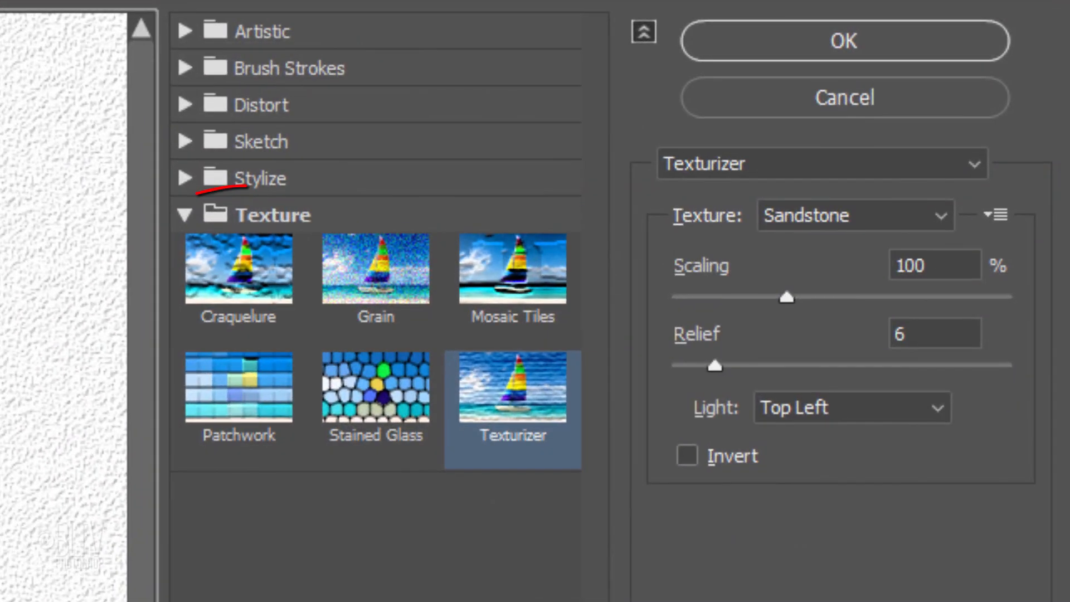